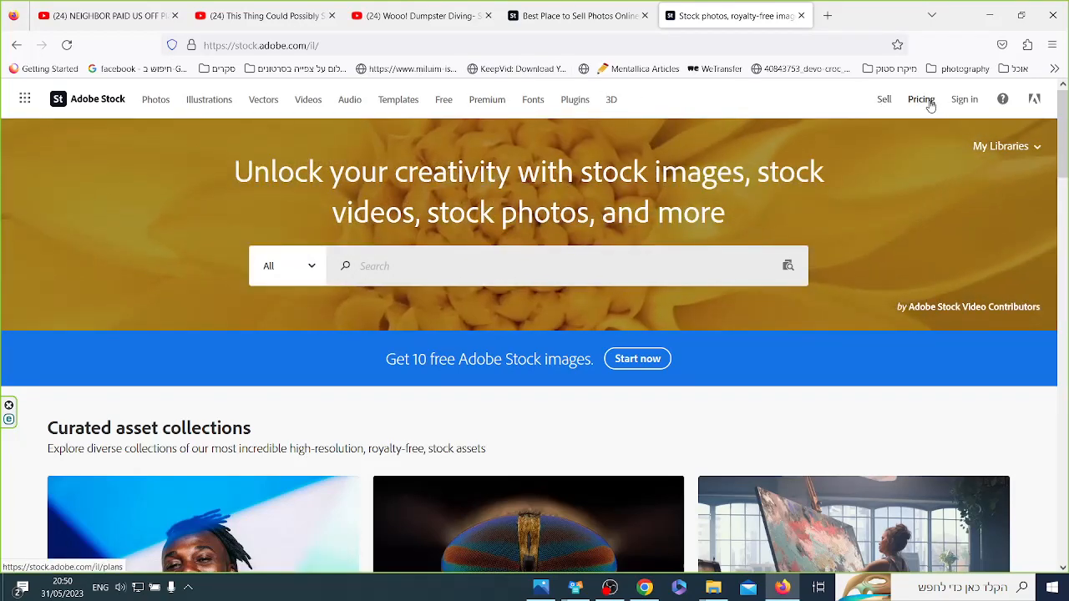
{"action": "mouse_move", "coordinate": [883, 99]}
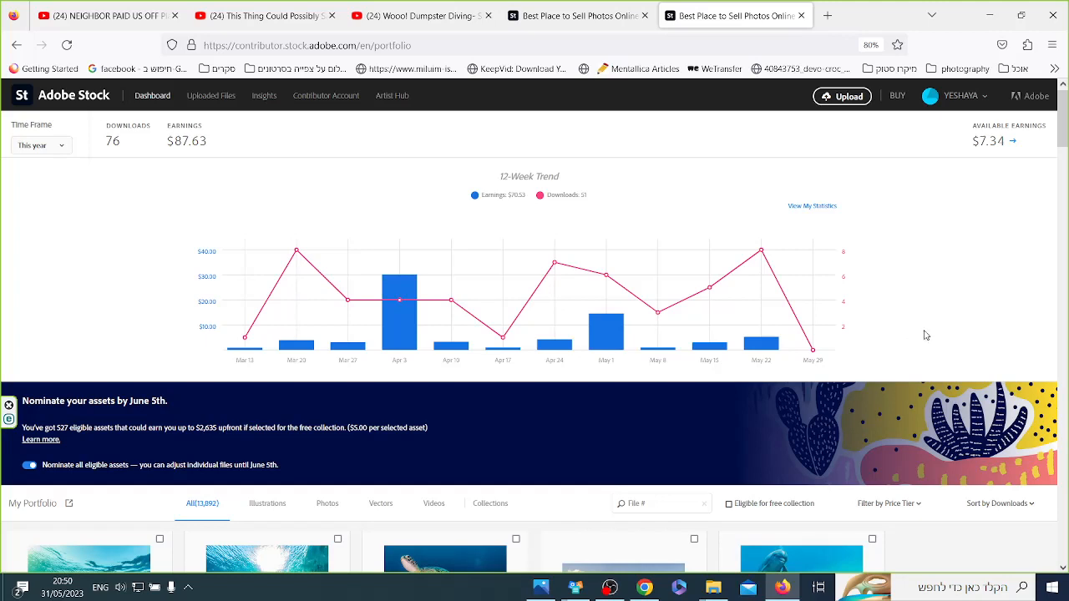
{"action": "mouse_move", "coordinate": [948, 315]}
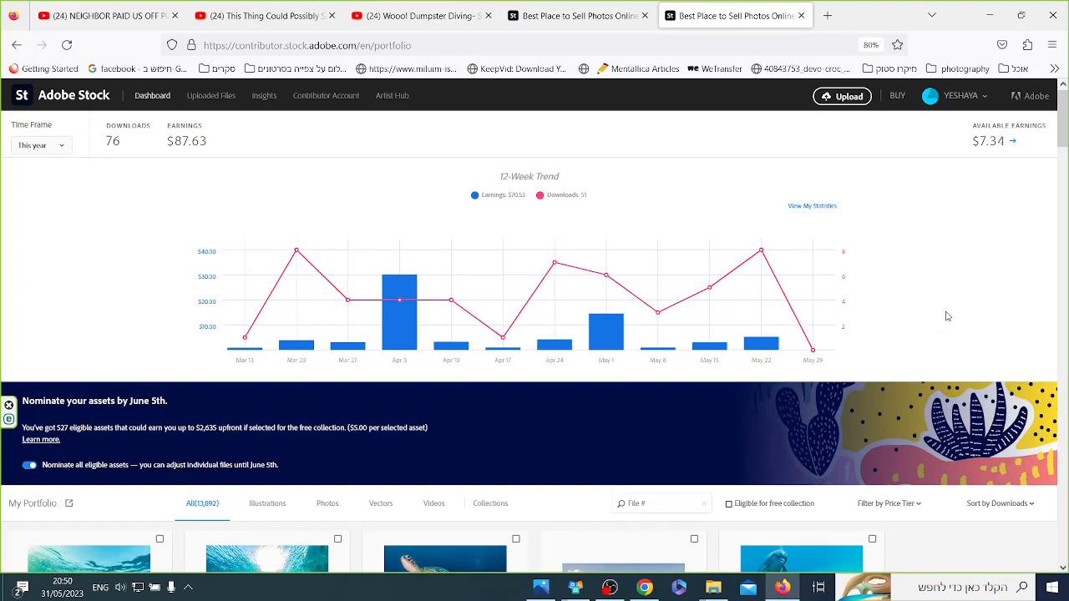
{"action": "mouse_move", "coordinate": [220, 160]}
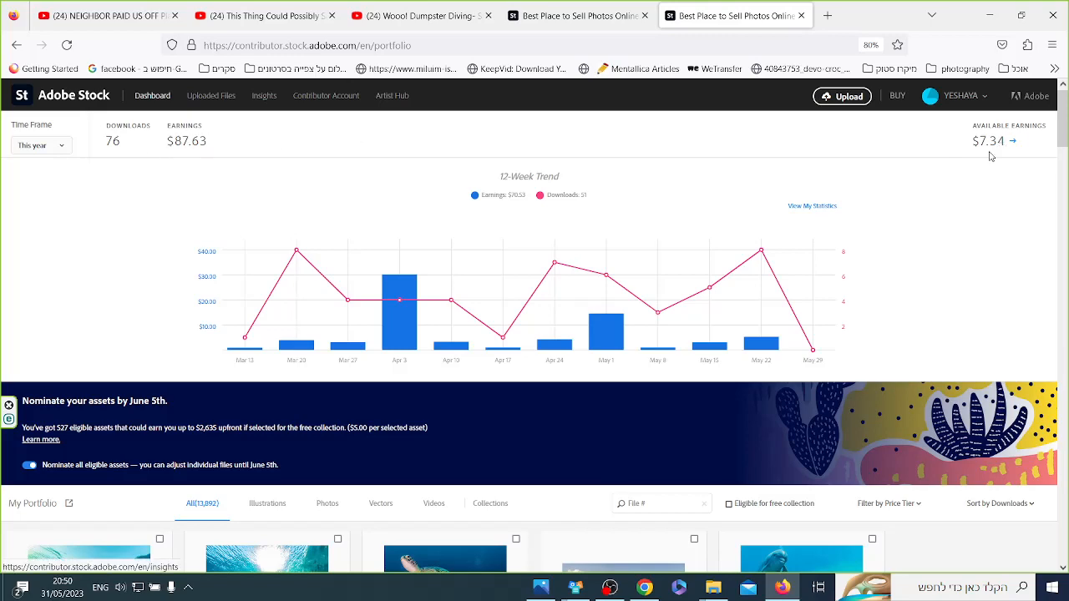
Scroll down through the contributor portfolio grid and back up to the top
{"action": "scroll", "scroll_direction": "down", "scroll_amount": 3}
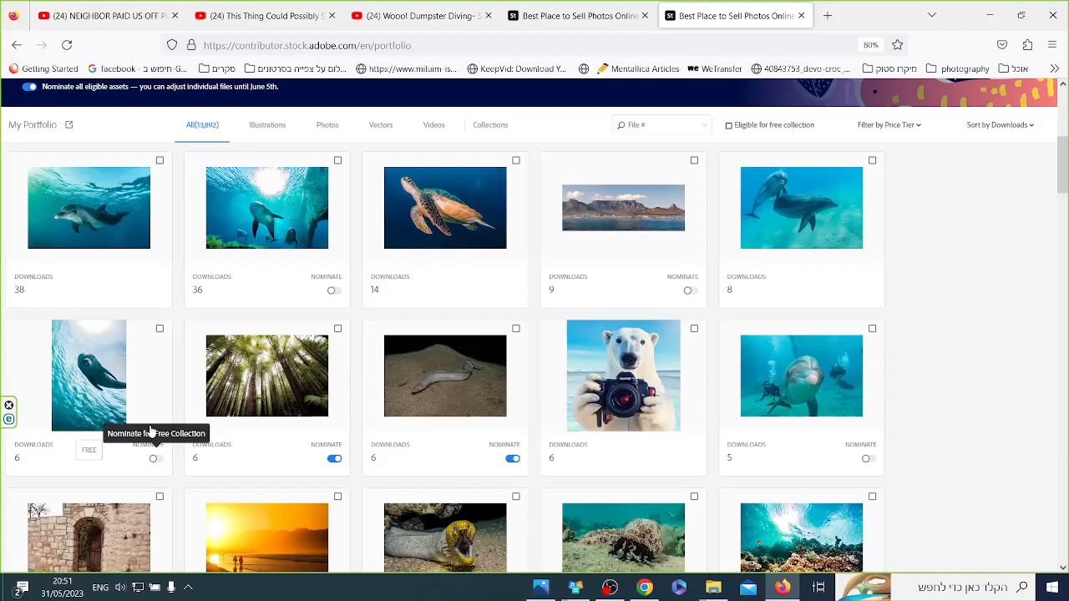
{"action": "mouse_move", "coordinate": [781, 366]}
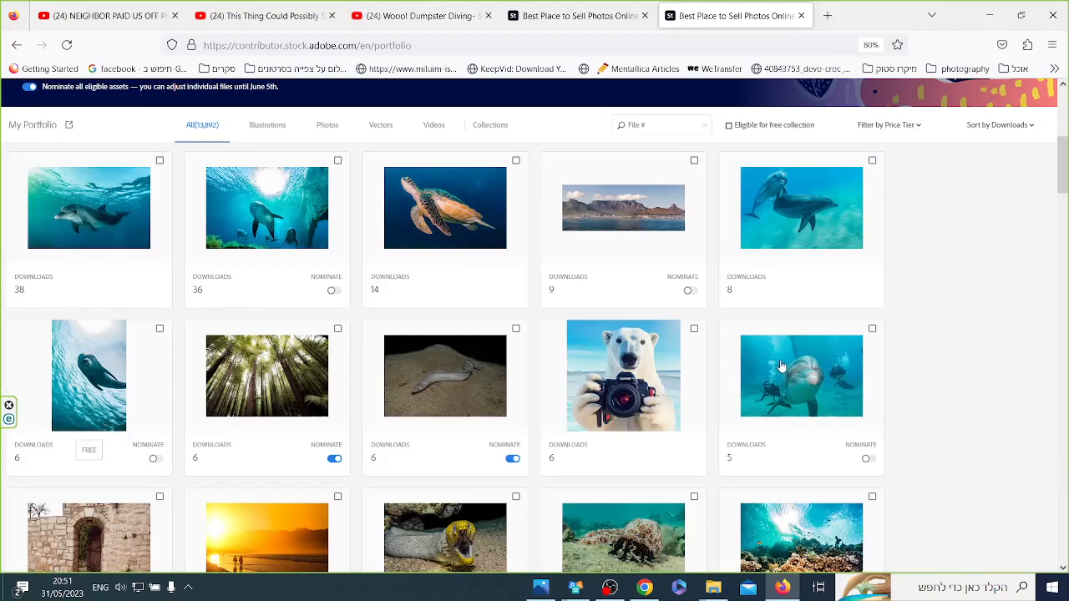
{"action": "scroll", "scroll_direction": "down", "scroll_amount": 3}
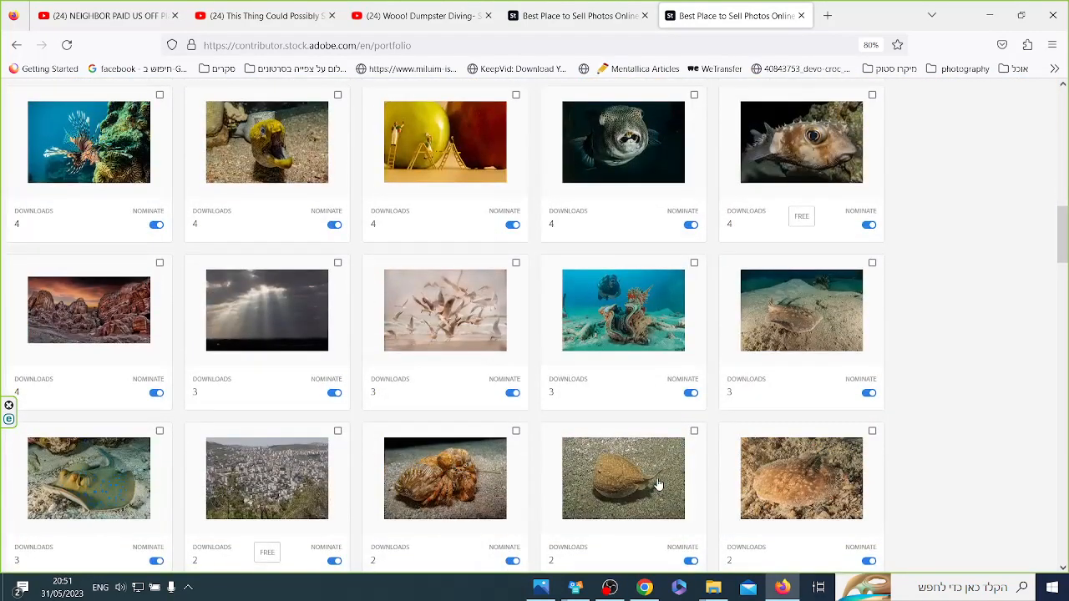
{"action": "scroll", "scroll_direction": "up", "scroll_amount": 3}
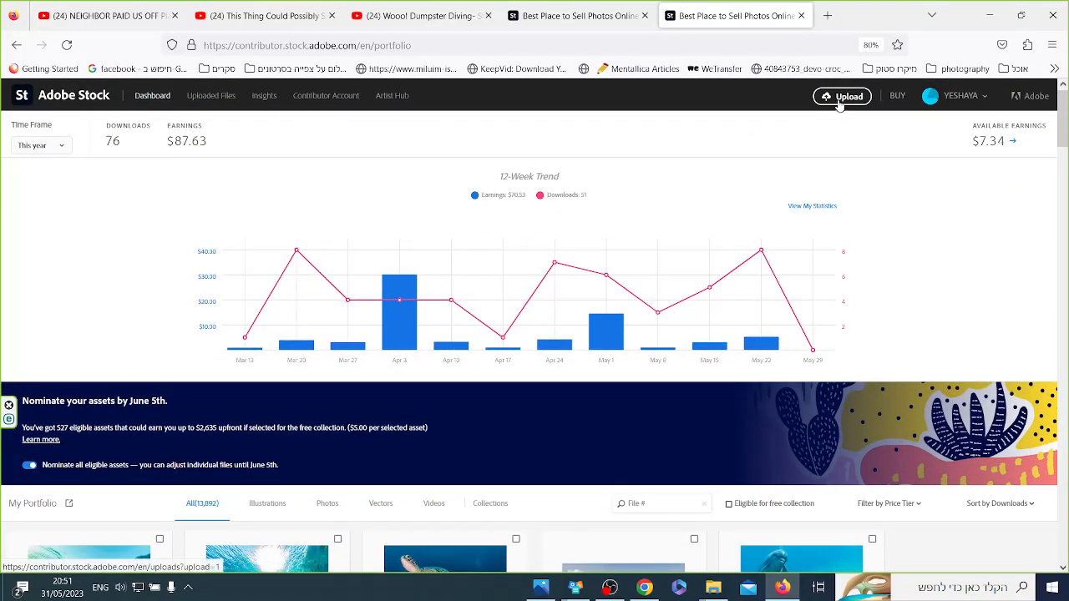
Choose the dolphin-swimming PNG files from the computer and upload them
{"action": "left_click", "coordinate": [842, 95]}
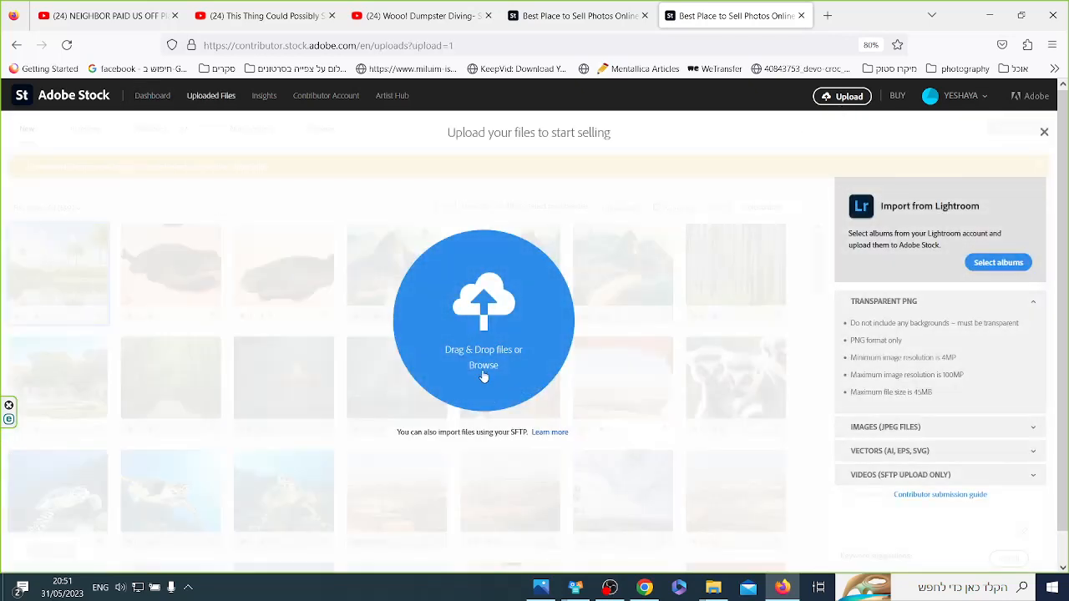
{"action": "mouse_move", "coordinate": [484, 370]}
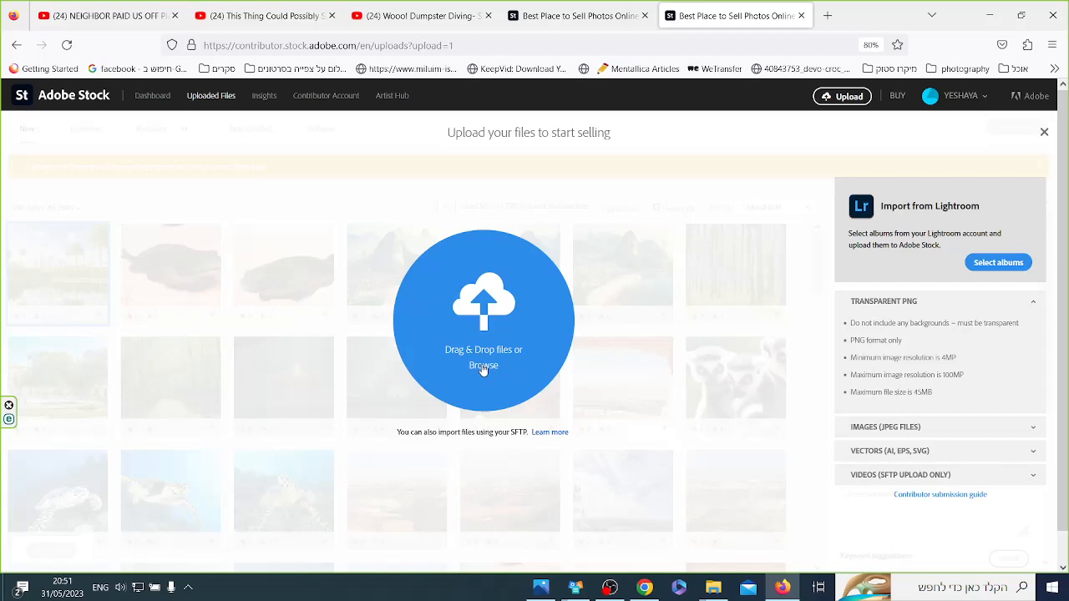
{"action": "left_click", "coordinate": [483, 365]}
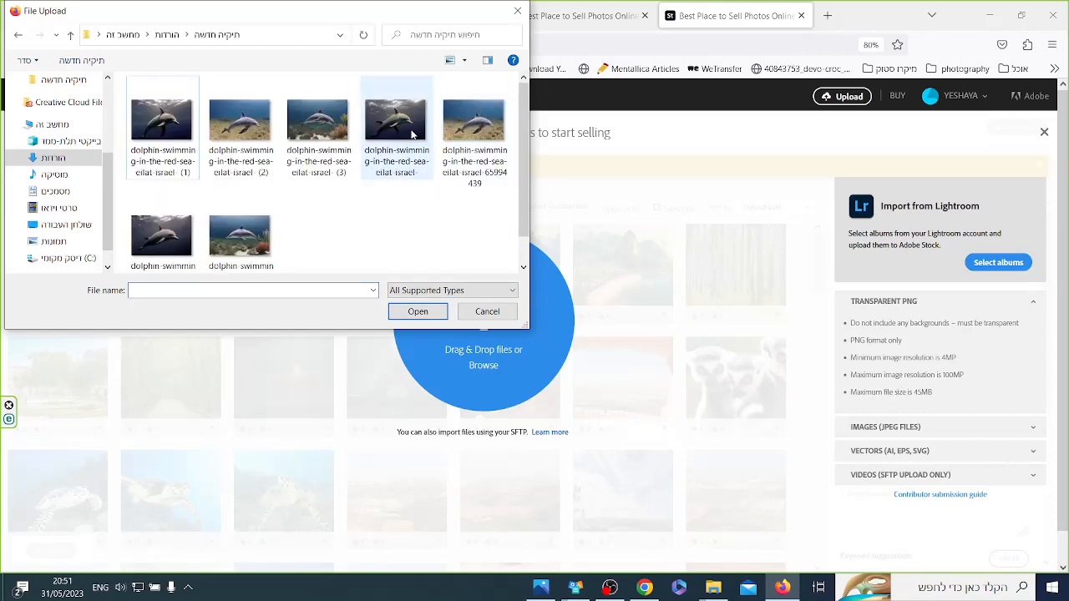
{"action": "mouse_move", "coordinate": [474, 119]}
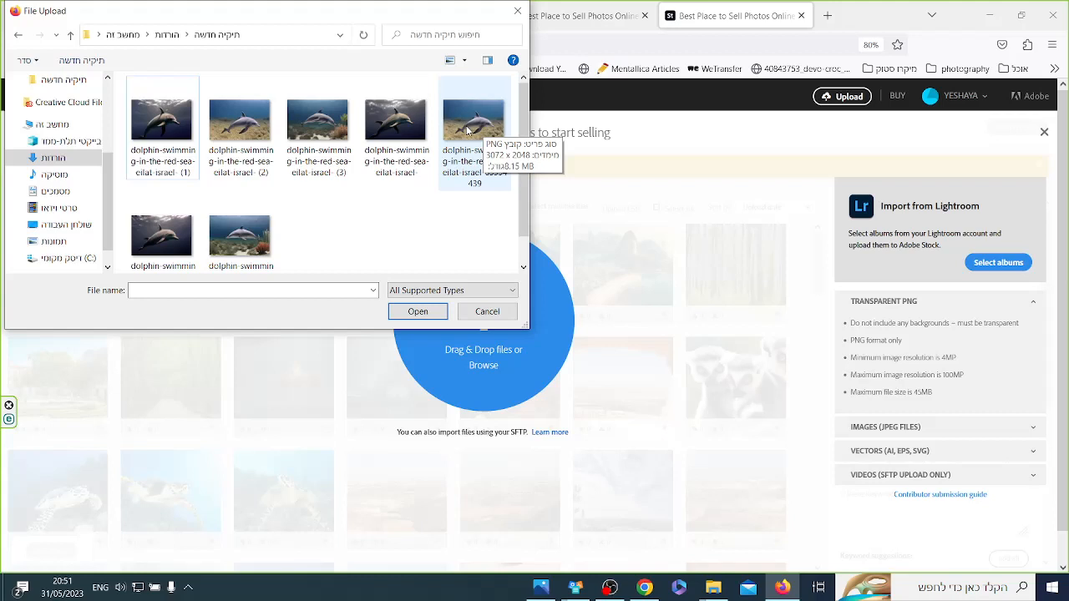
{"action": "left_click", "coordinate": [474, 119]}
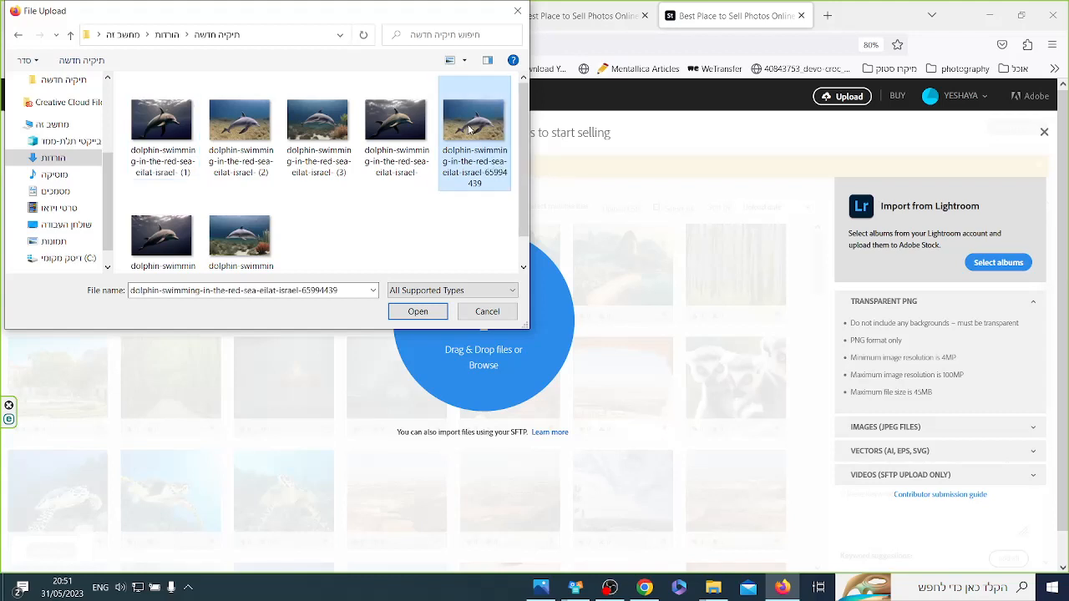
{"action": "mouse_move", "coordinate": [396, 132]}
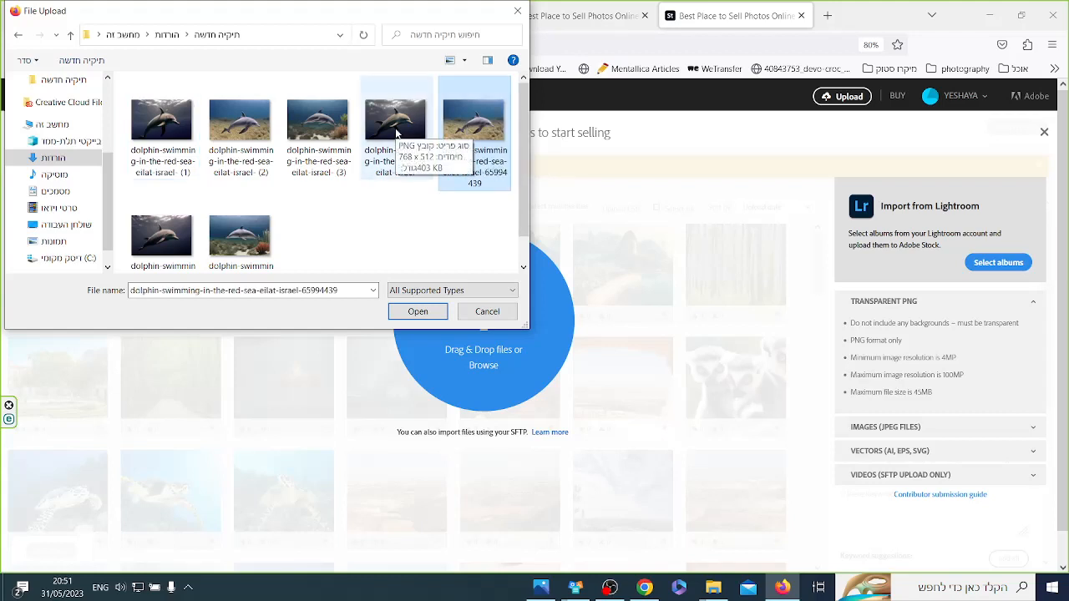
{"action": "mouse_move", "coordinate": [318, 117]}
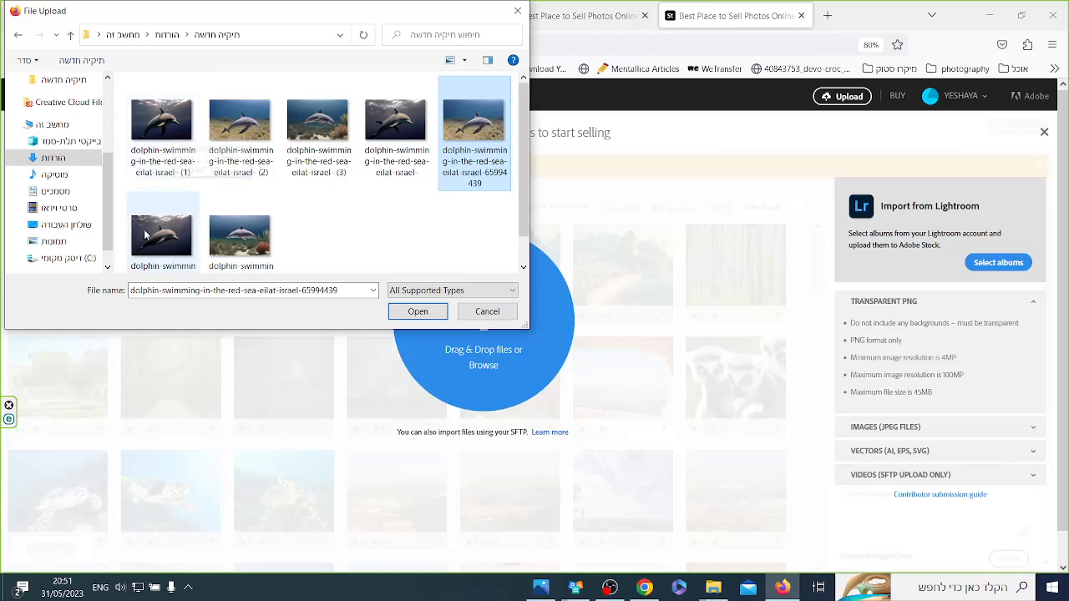
{"action": "mouse_move", "coordinate": [161, 235]}
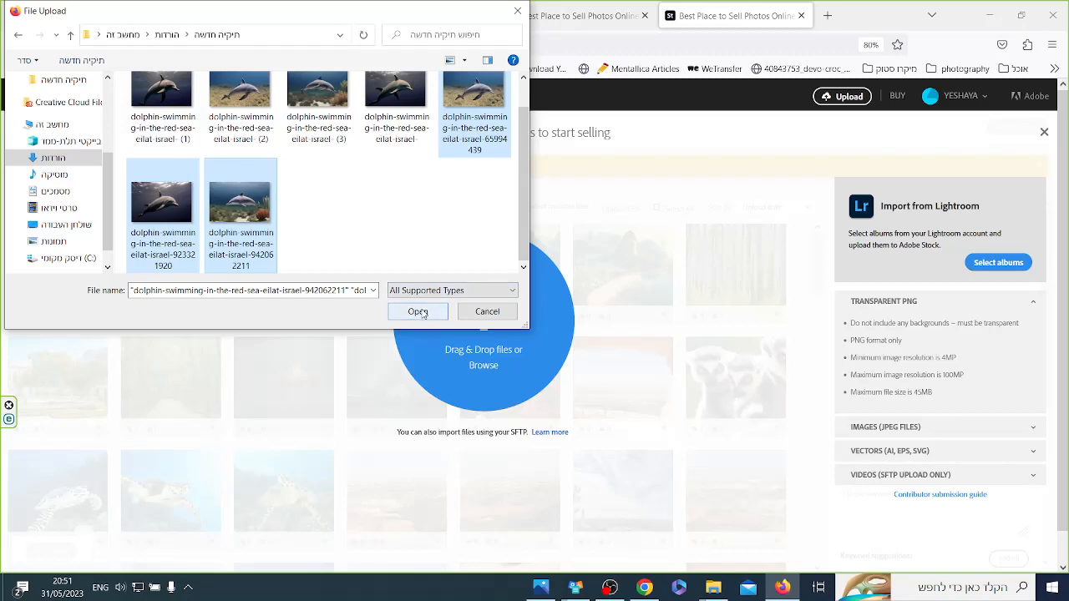
{"action": "left_click", "coordinate": [418, 310]}
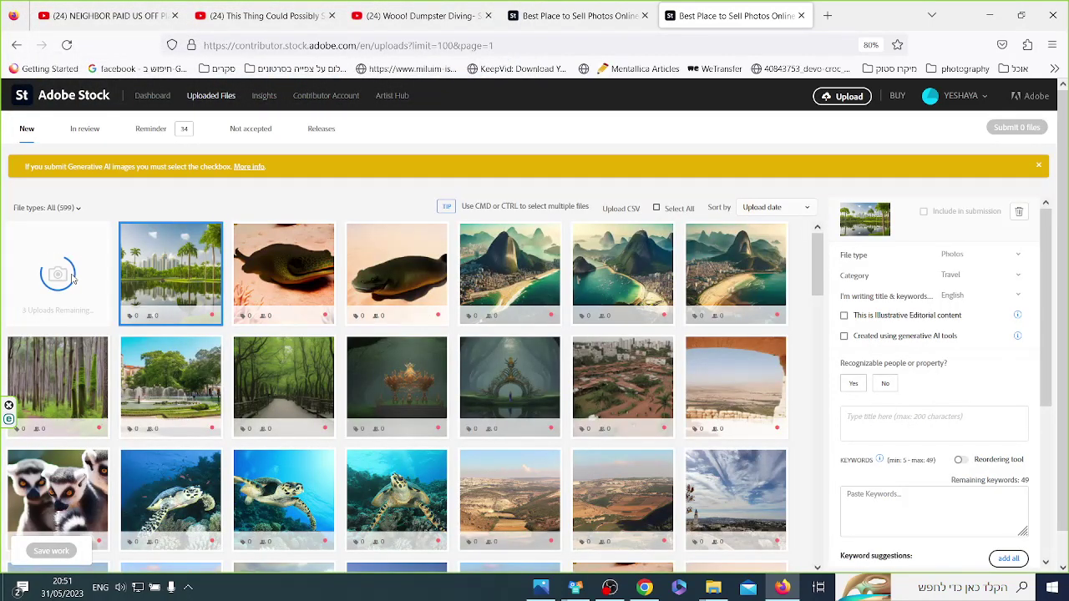
{"action": "mouse_move", "coordinate": [528, 100]}
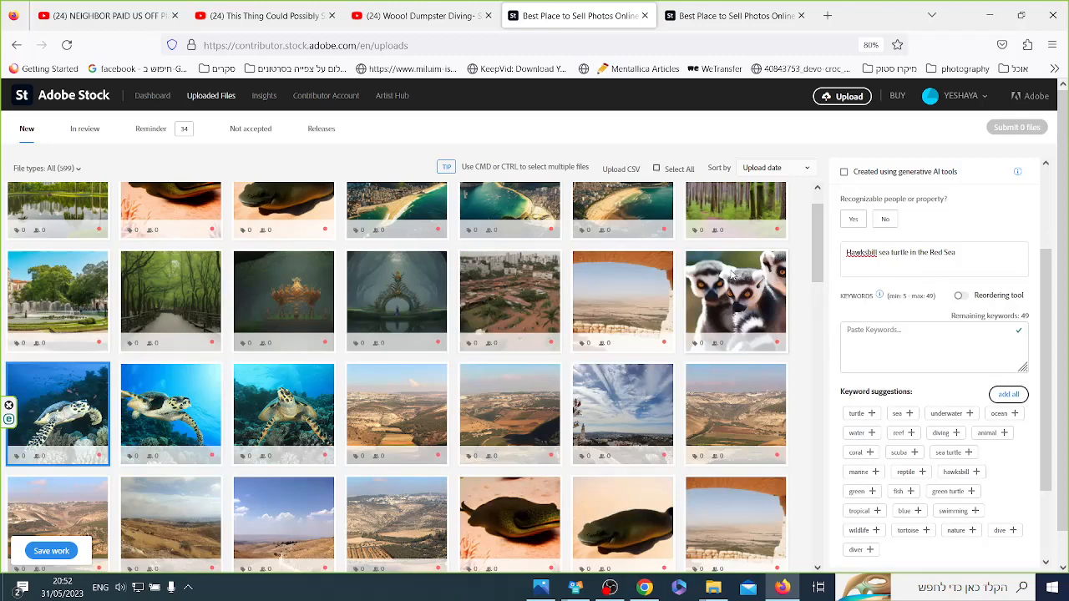
Select the hawksbill turtle thumbnail to show its title and keyword suggestions
{"action": "left_click", "coordinate": [913, 259]}
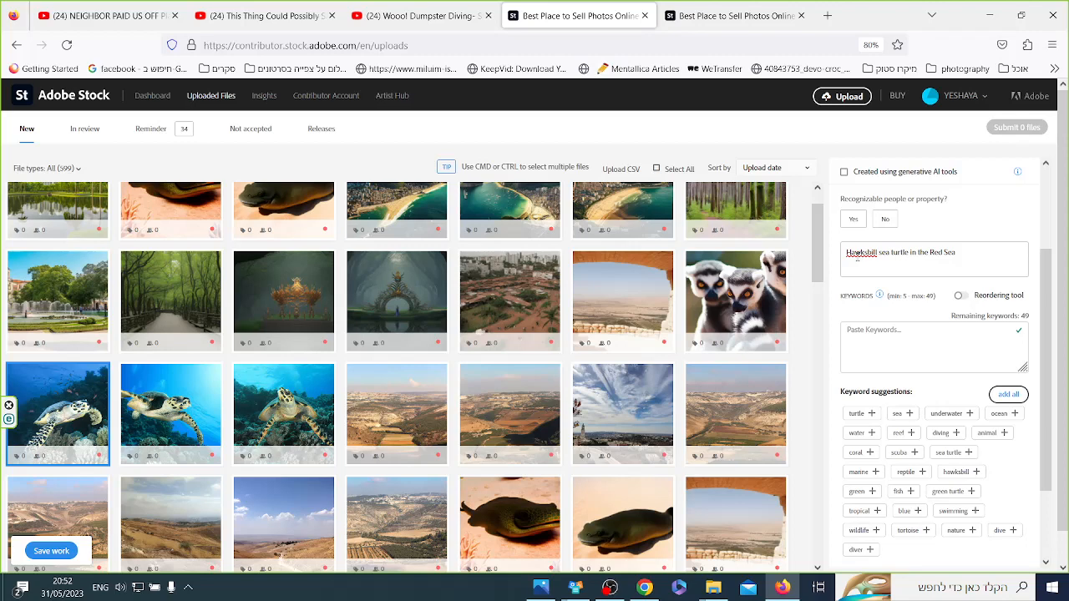
{"action": "scroll", "scroll_direction": "up", "scroll_amount": 3}
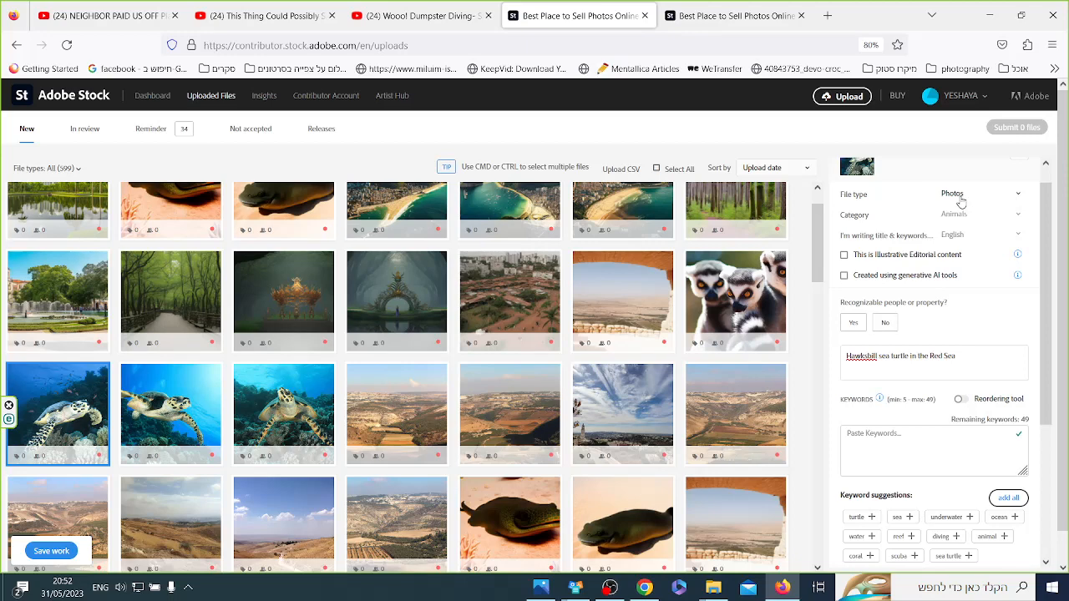
Set the turtle to Illustrations, made with generative AI, with no recognizable people or property
{"action": "left_click", "coordinate": [982, 193]}
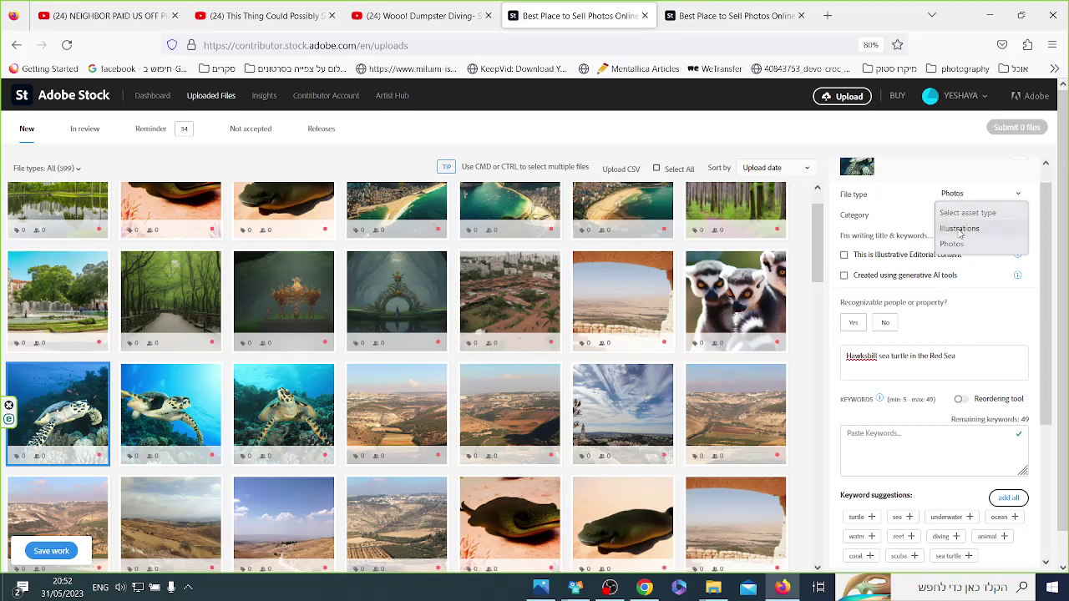
{"action": "left_click", "coordinate": [961, 228]}
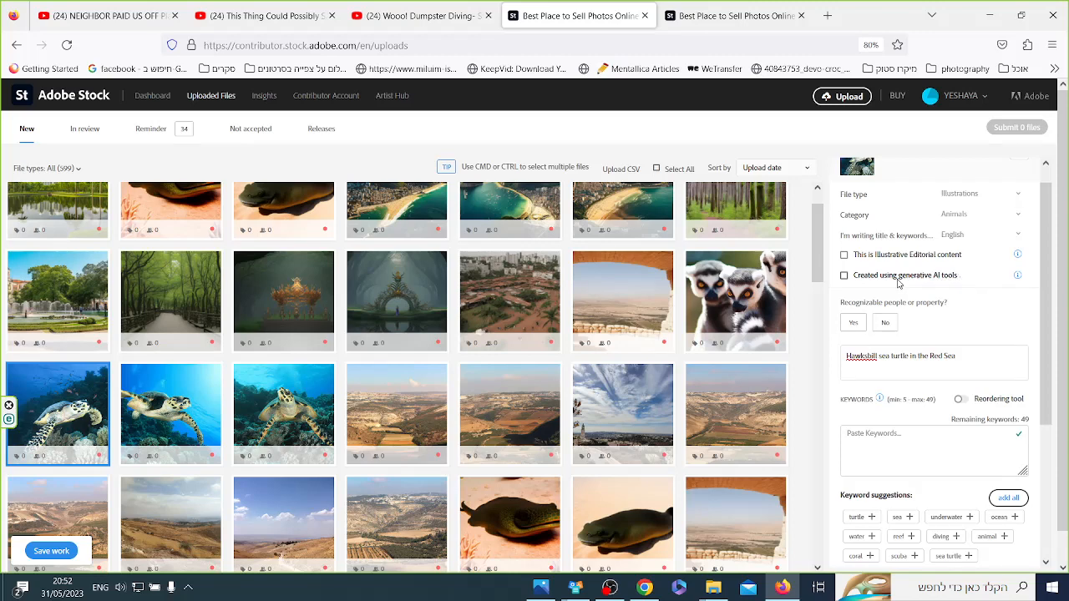
{"action": "left_click", "coordinate": [844, 274]}
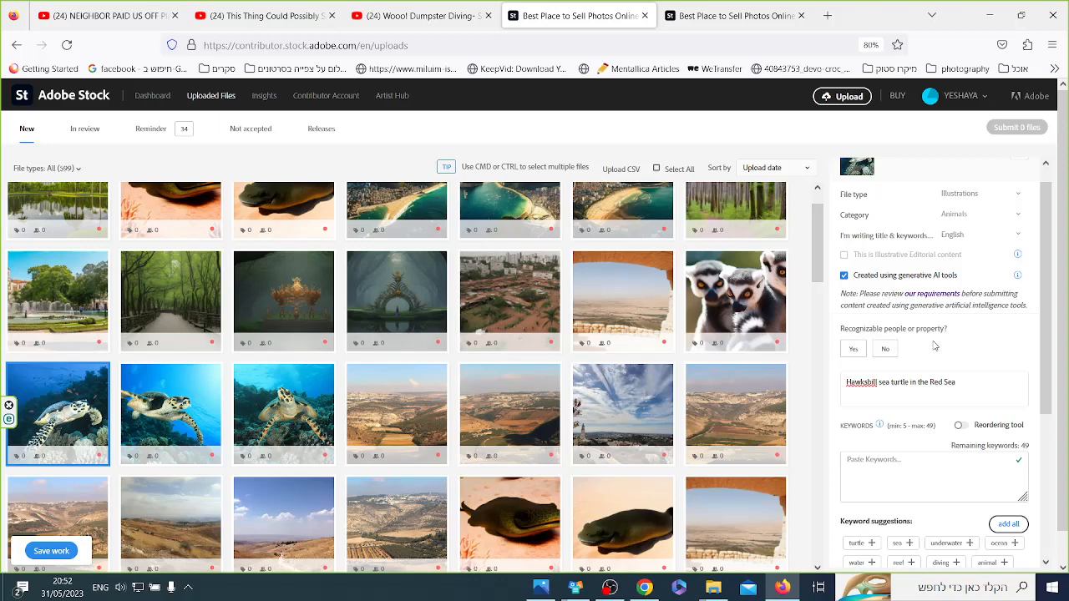
{"action": "left_click", "coordinate": [884, 349]}
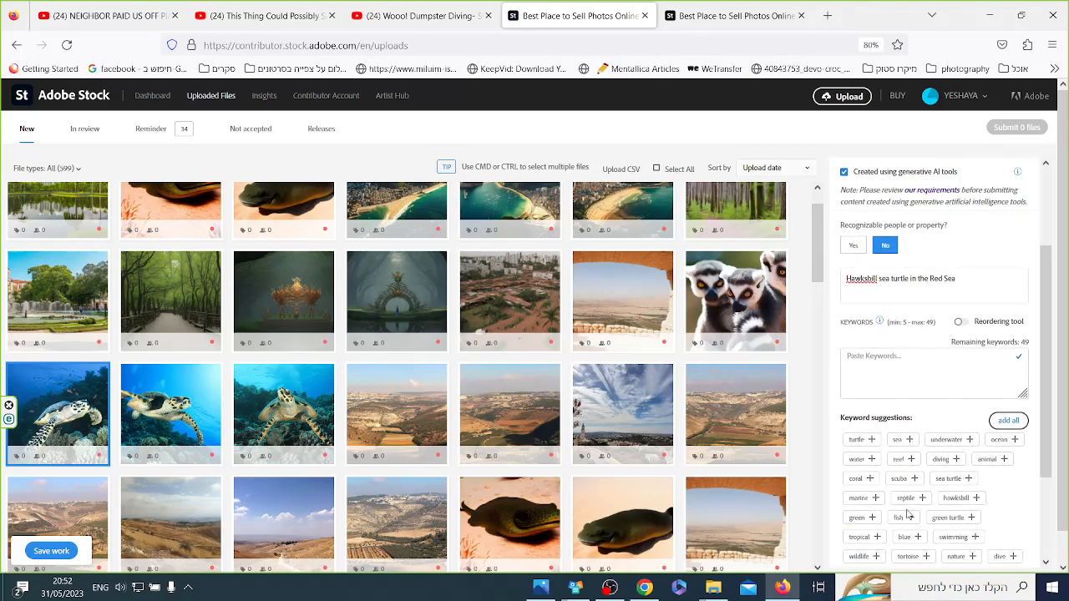
{"action": "scroll", "scroll_direction": "down", "scroll_amount": 3}
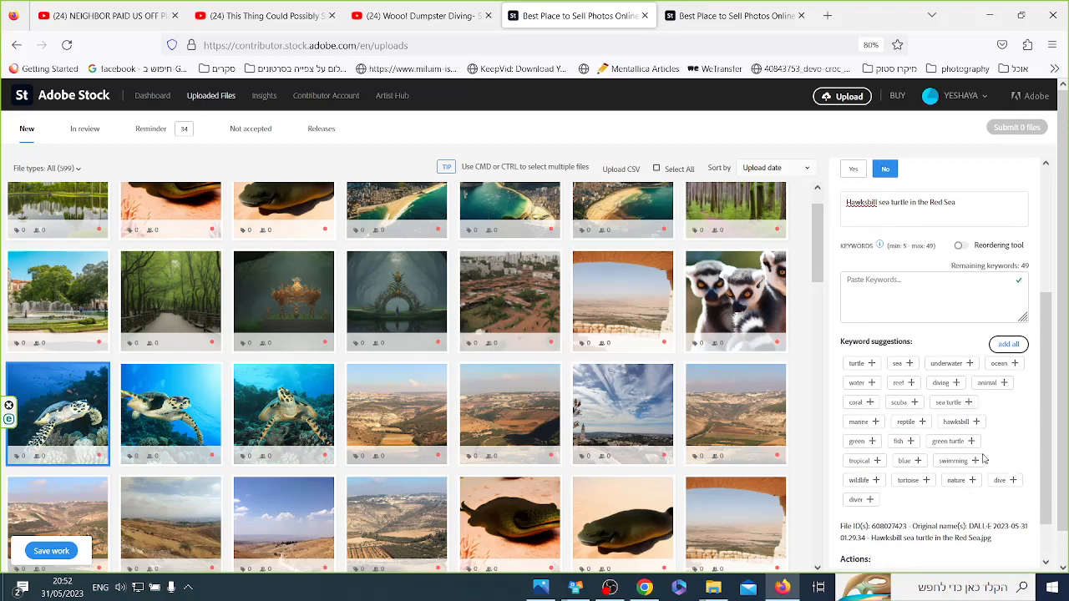
{"action": "mouse_move", "coordinate": [870, 363]}
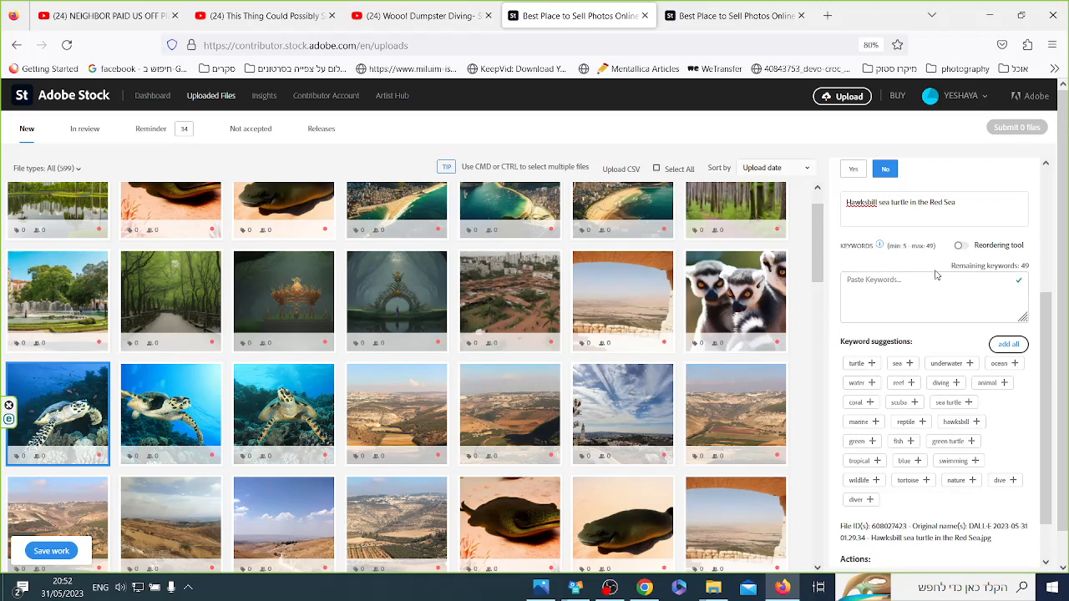
{"action": "mouse_move", "coordinate": [924, 282]}
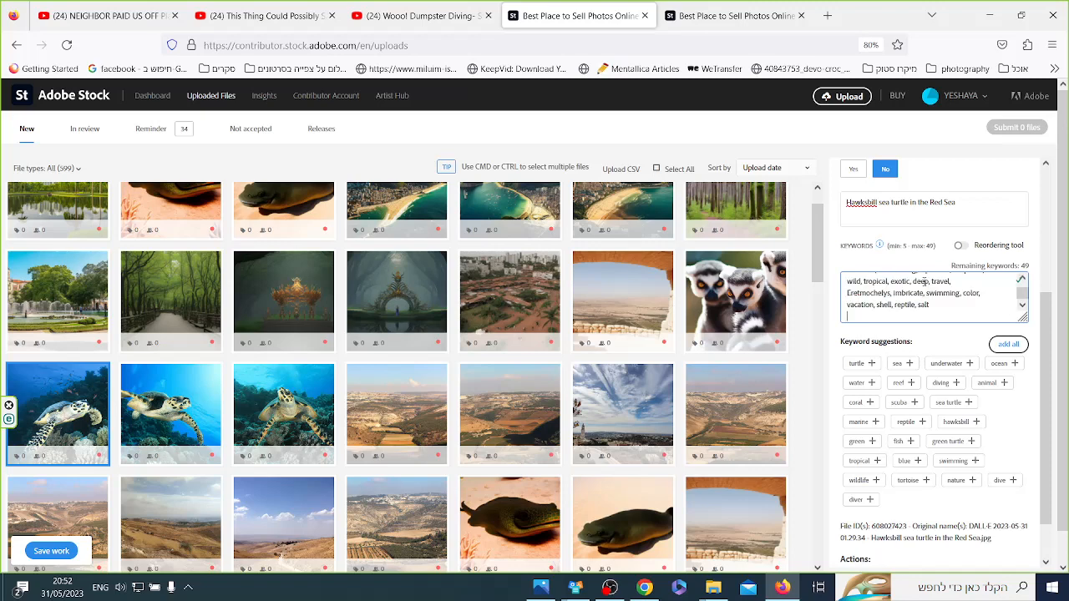
Apply the pasted keywords to the turtle image and switch on keyword reordering
{"action": "left_click", "coordinate": [1008, 344]}
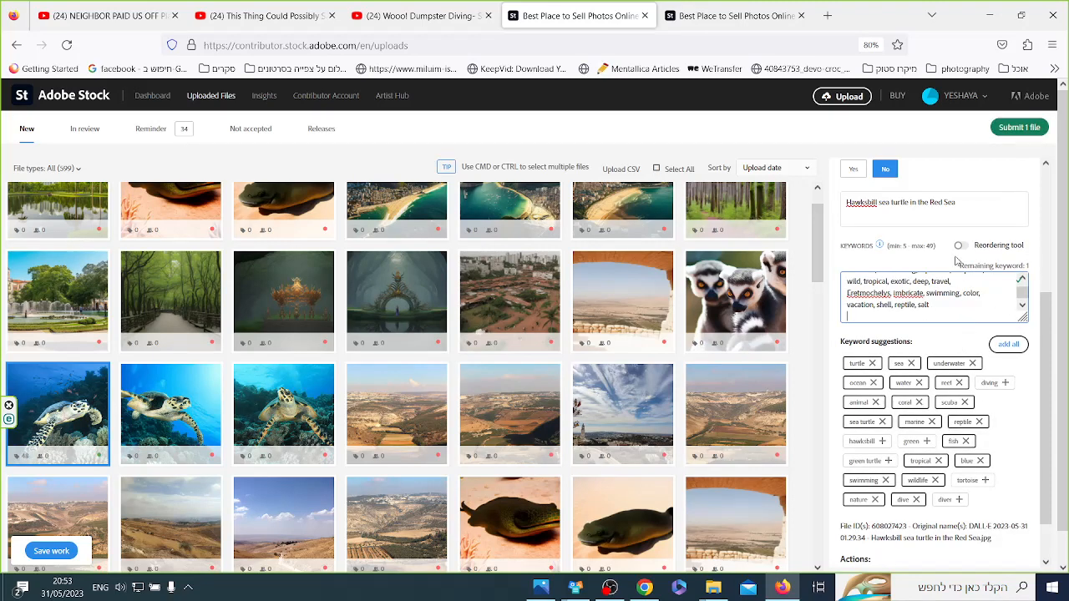
{"action": "left_click", "coordinate": [963, 245]}
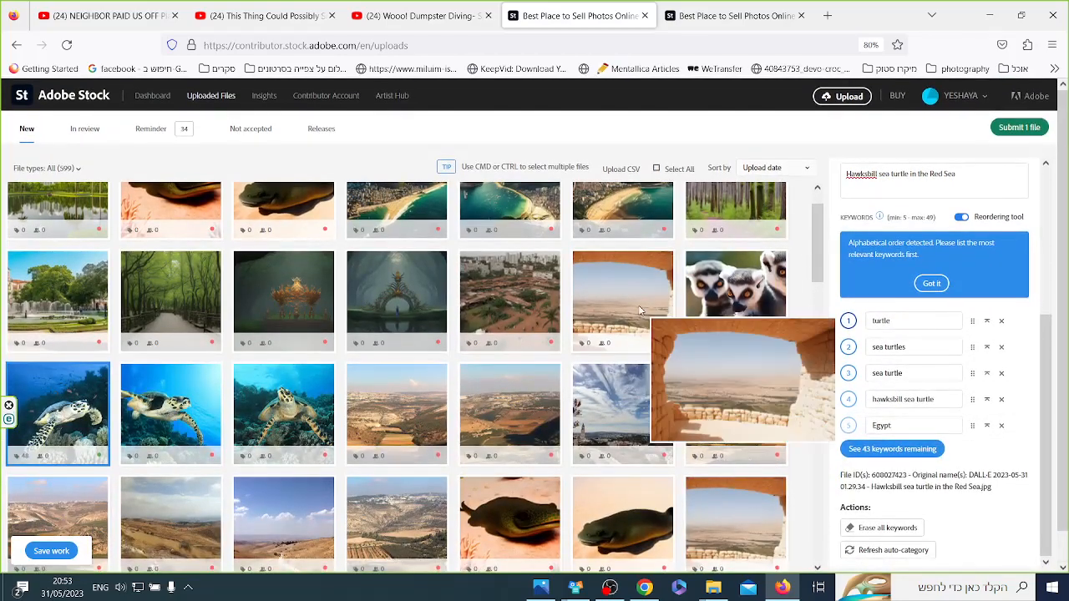
{"action": "scroll", "scroll_direction": "down", "scroll_amount": 3}
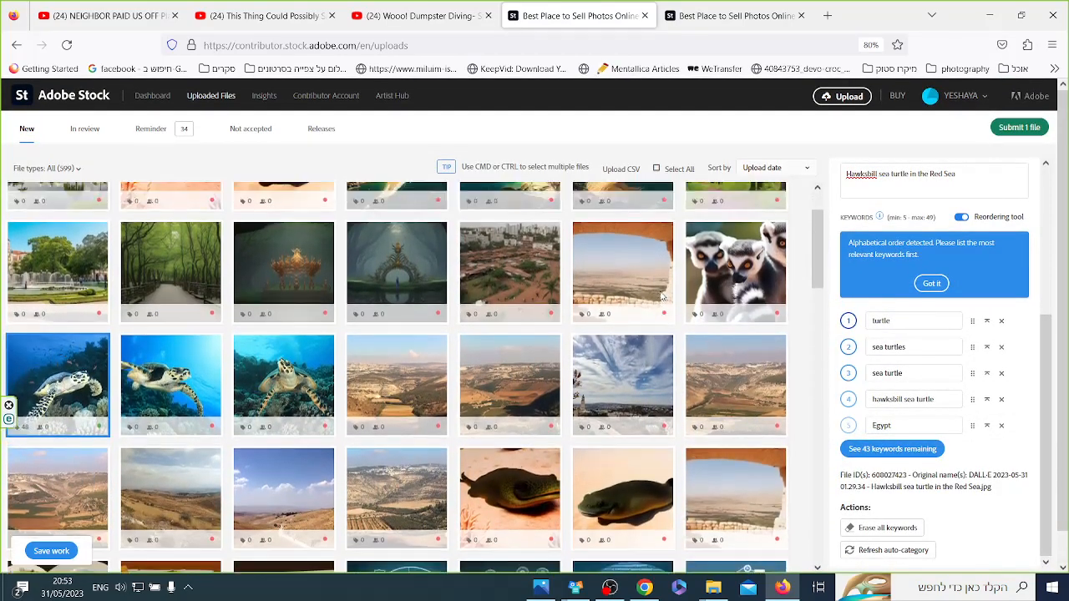
Submit the single hawksbill turtle file for review
{"action": "scroll", "scroll_direction": "down", "scroll_amount": 3}
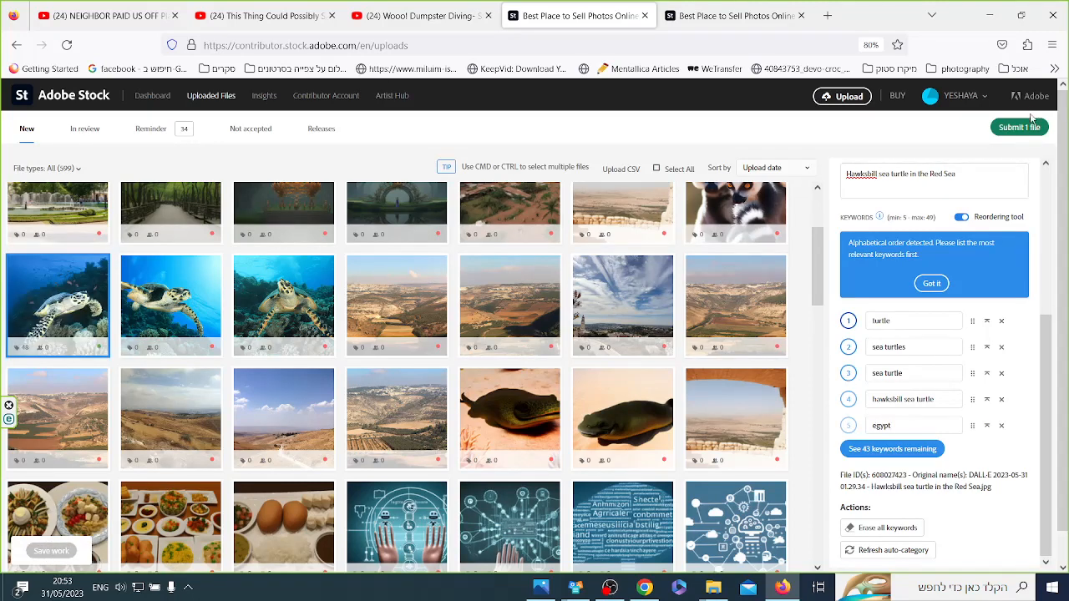
{"action": "left_click", "coordinate": [1018, 127]}
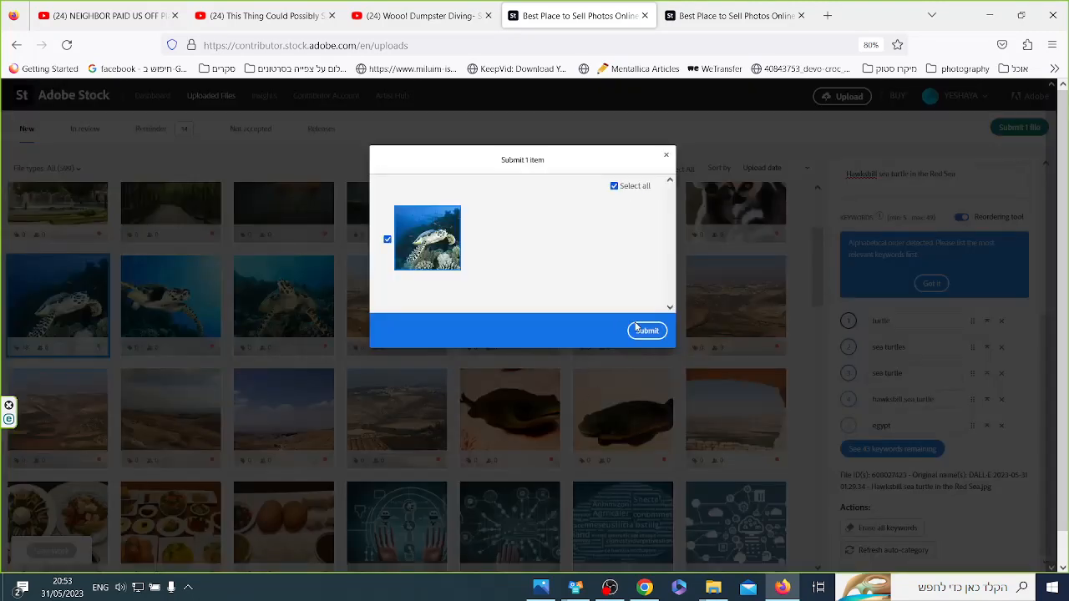
{"action": "left_click", "coordinate": [648, 330]}
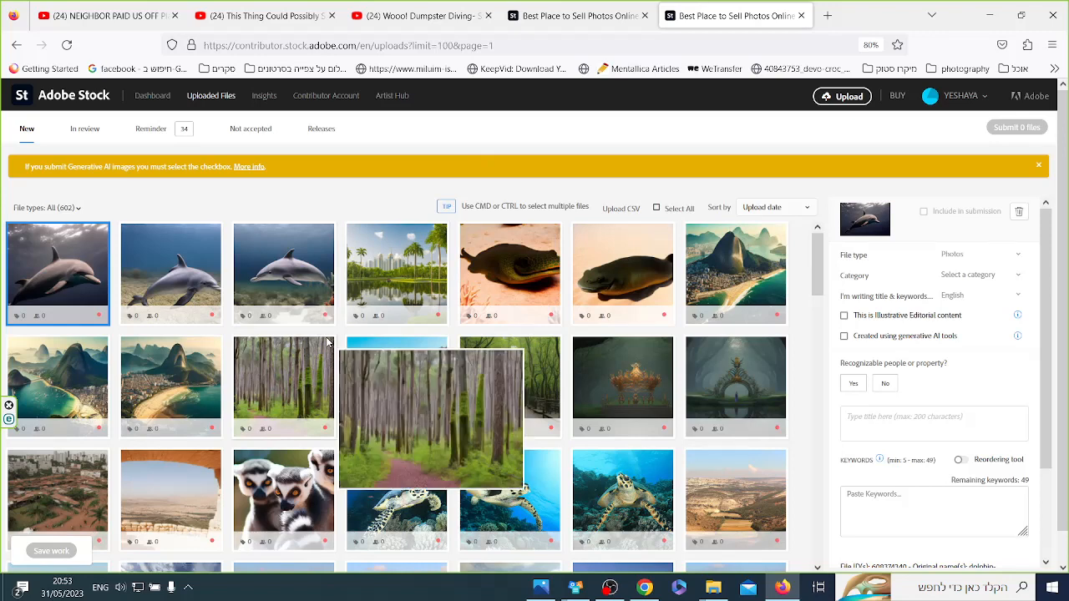
{"action": "mouse_move", "coordinate": [64, 273]}
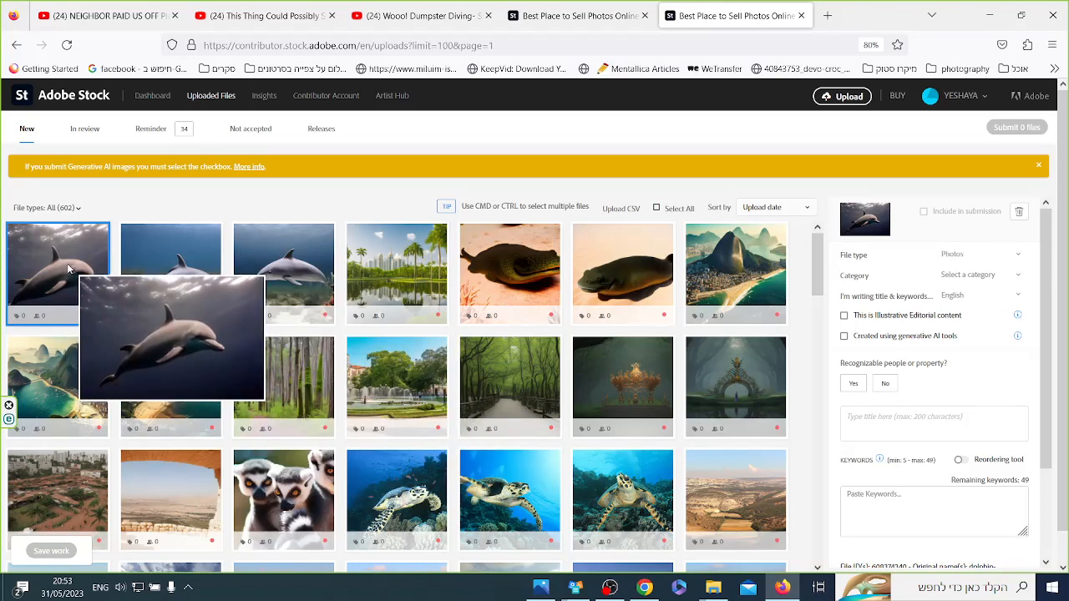
Select all three dolphin thumbnails and mark them Illustrations, generative AI, no recognizable people
{"action": "left_click", "coordinate": [170, 273]}
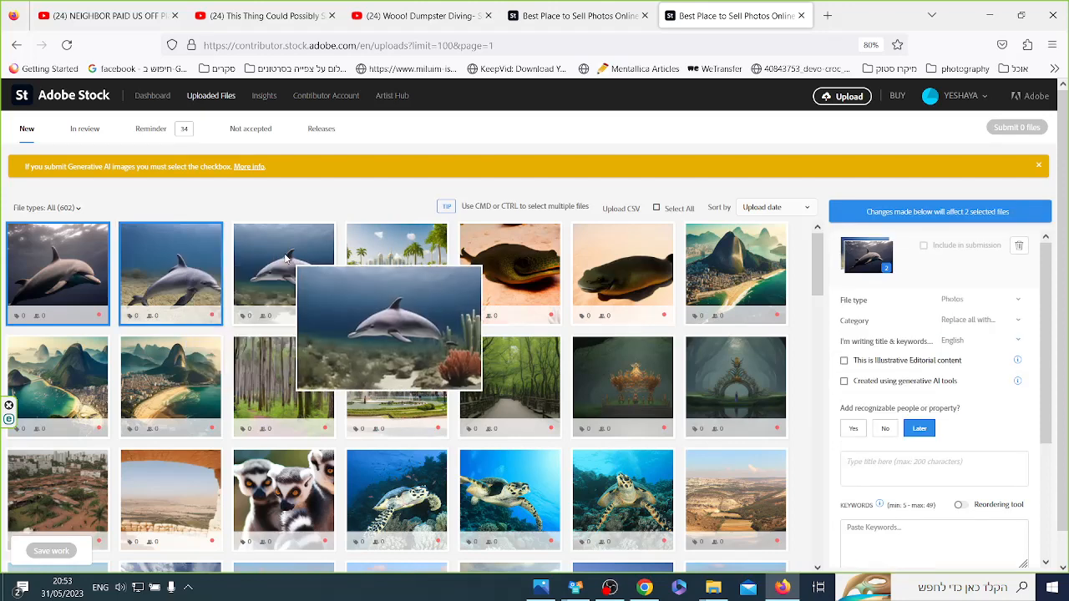
{"action": "left_click", "coordinate": [284, 273]}
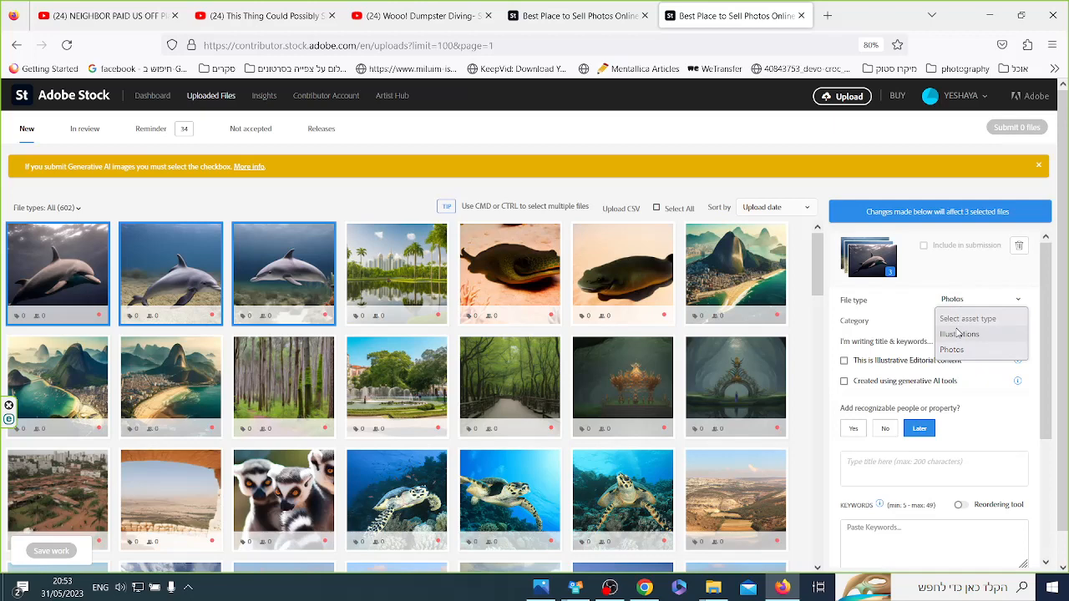
{"action": "left_click", "coordinate": [959, 334]}
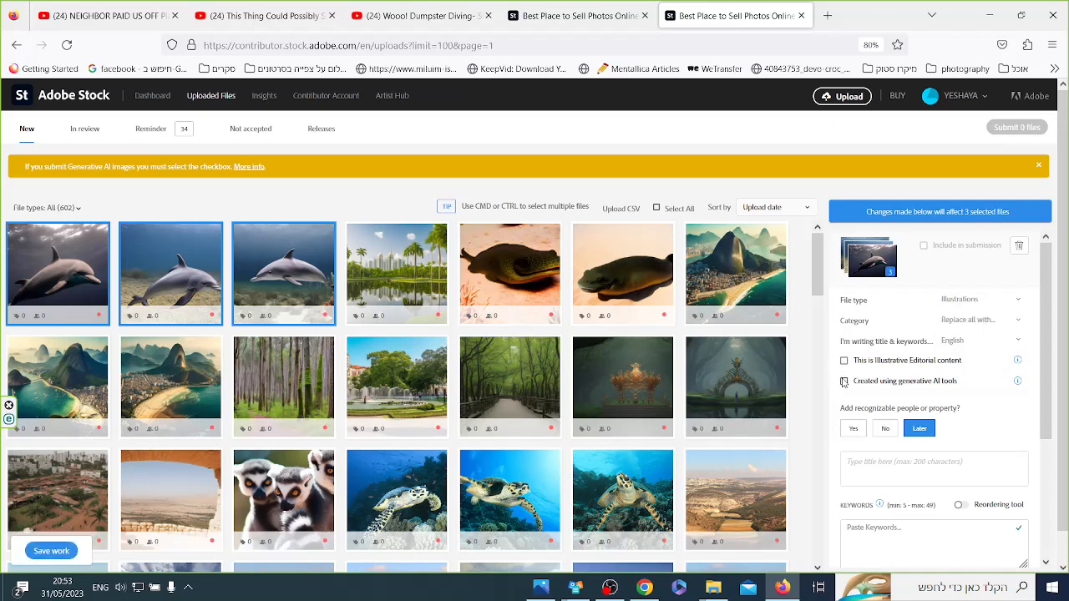
{"action": "left_click", "coordinate": [843, 380]}
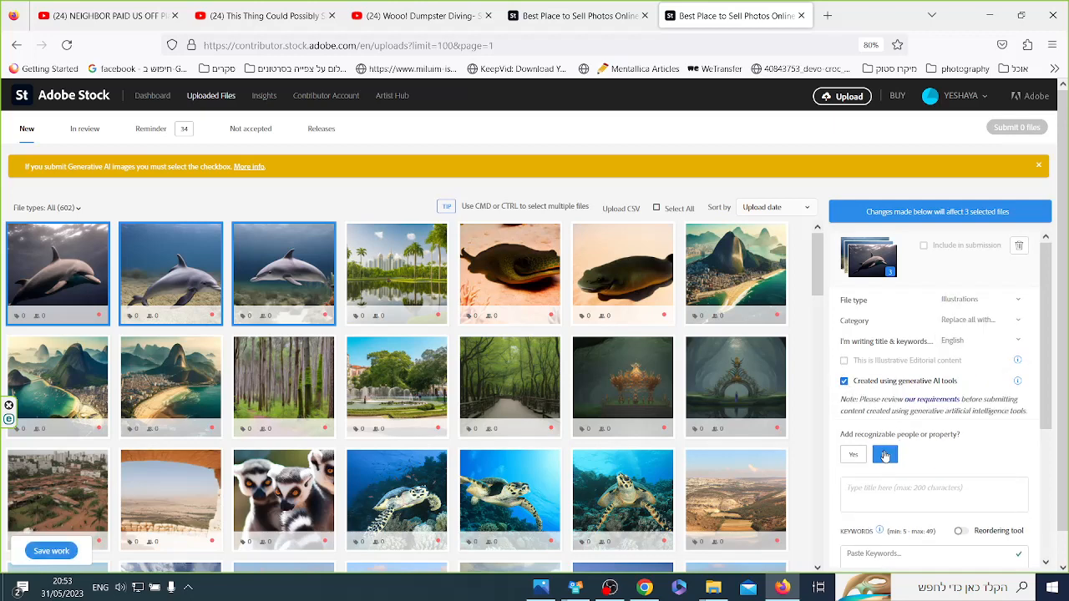
{"action": "left_click", "coordinate": [885, 455]}
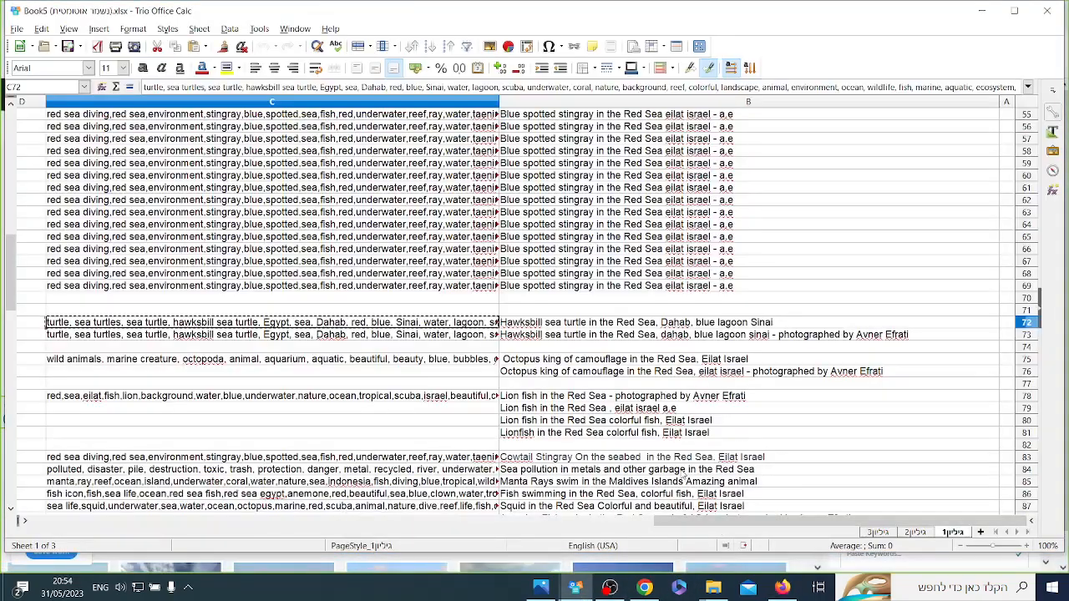
Select cell B10 holding 'Dolphin swimming in the Red Sea, Eilat Israel'
{"action": "scroll", "scroll_direction": "up", "scroll_amount": 3}
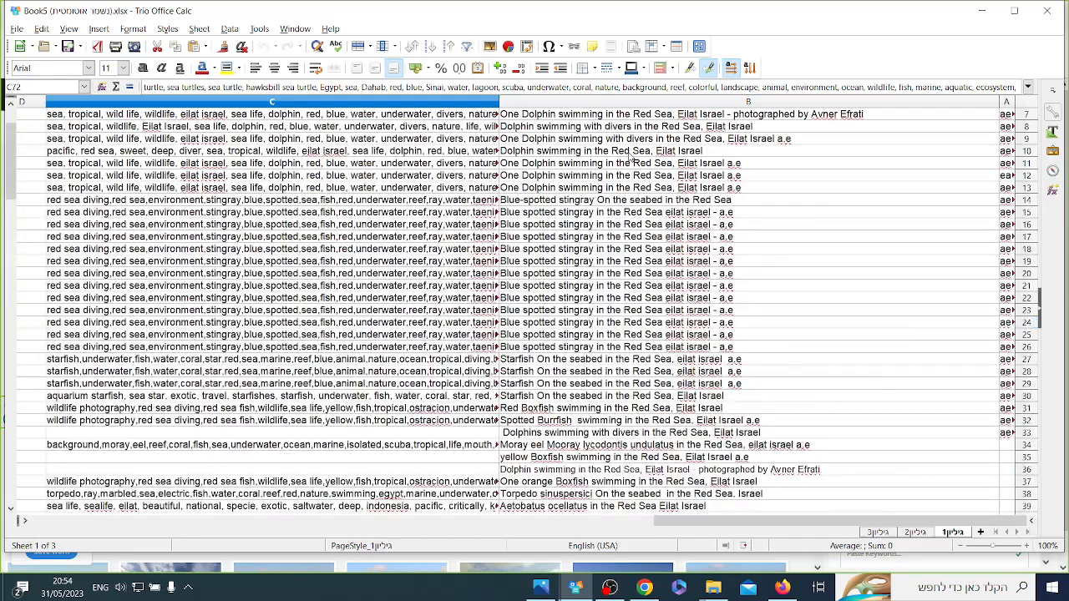
{"action": "left_click", "coordinate": [622, 151]}
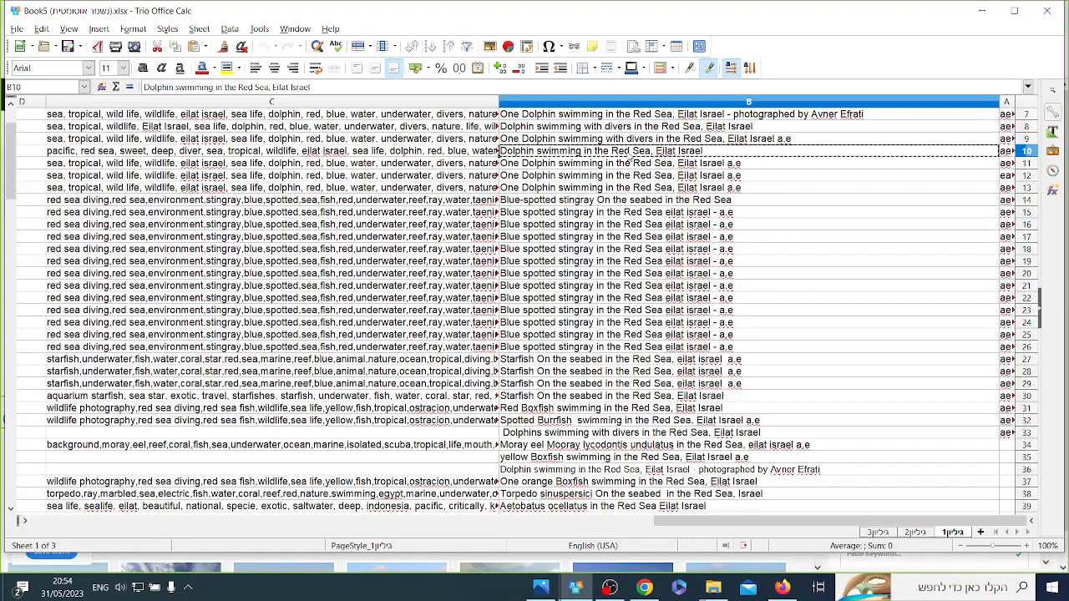
{"action": "mouse_move", "coordinate": [650, 572]}
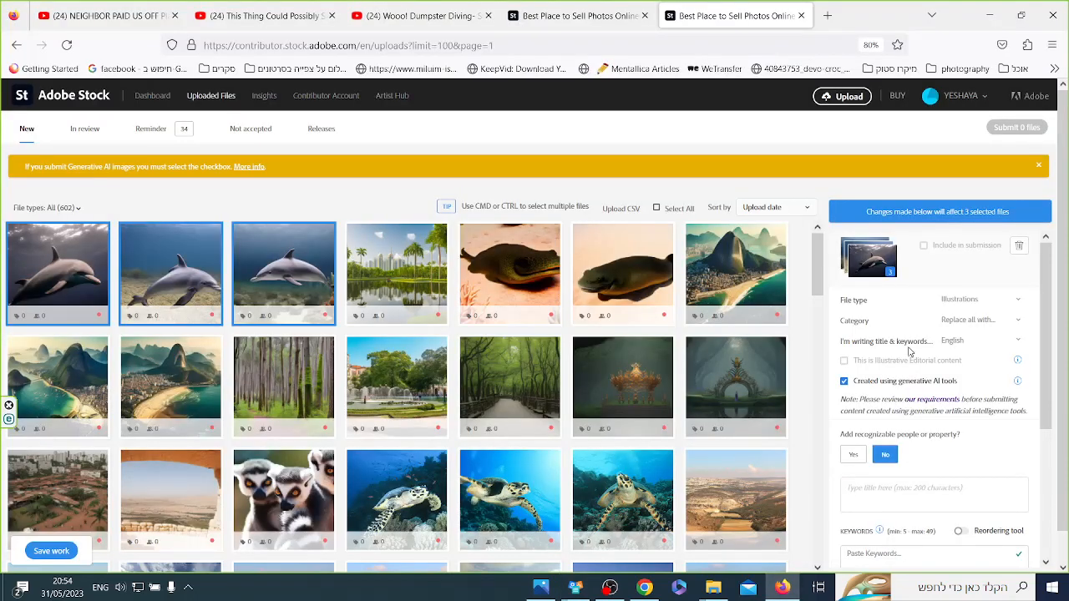
Enter the title 'Dolphin swimming in the Red Sea, Eilat Israel AI art'
{"action": "left_click", "coordinate": [934, 494]}
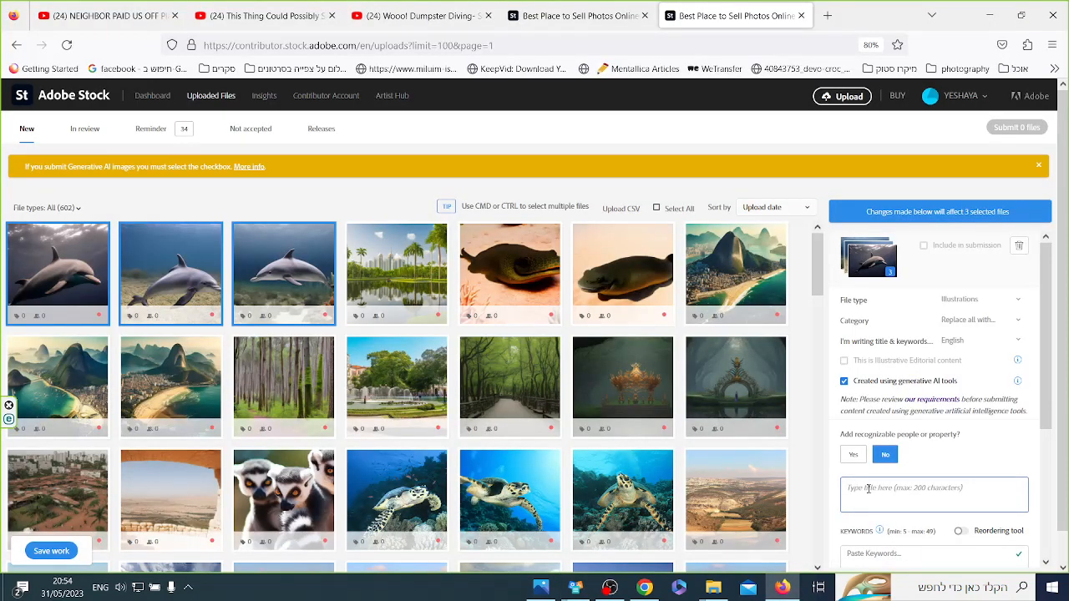
{"action": "type", "text": "Dolphin swimming in the Red Sea, Eilat Israel"}
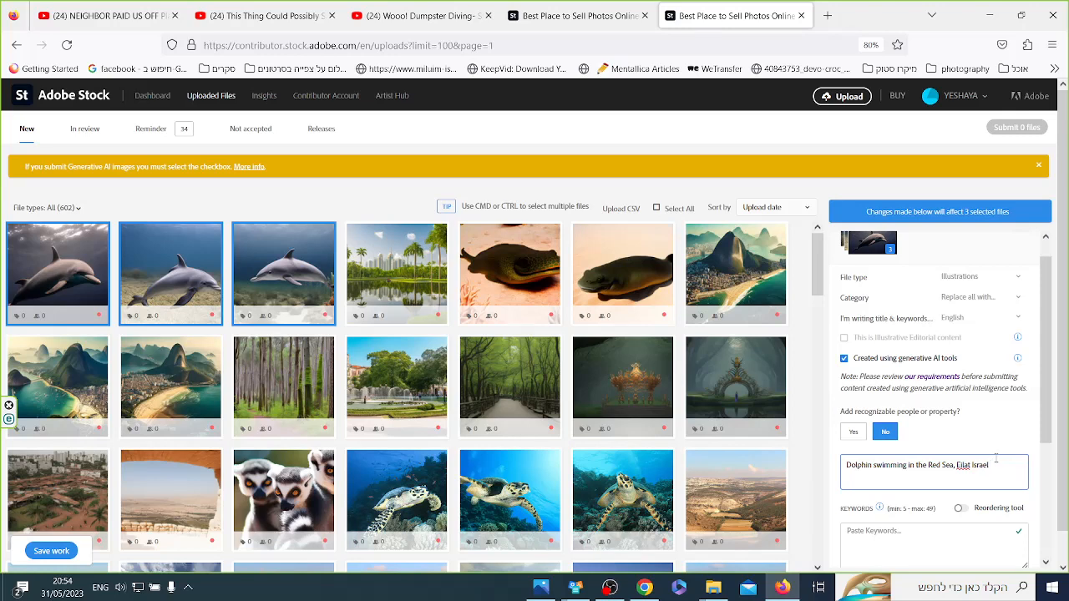
{"action": "type", "text": "AI art"}
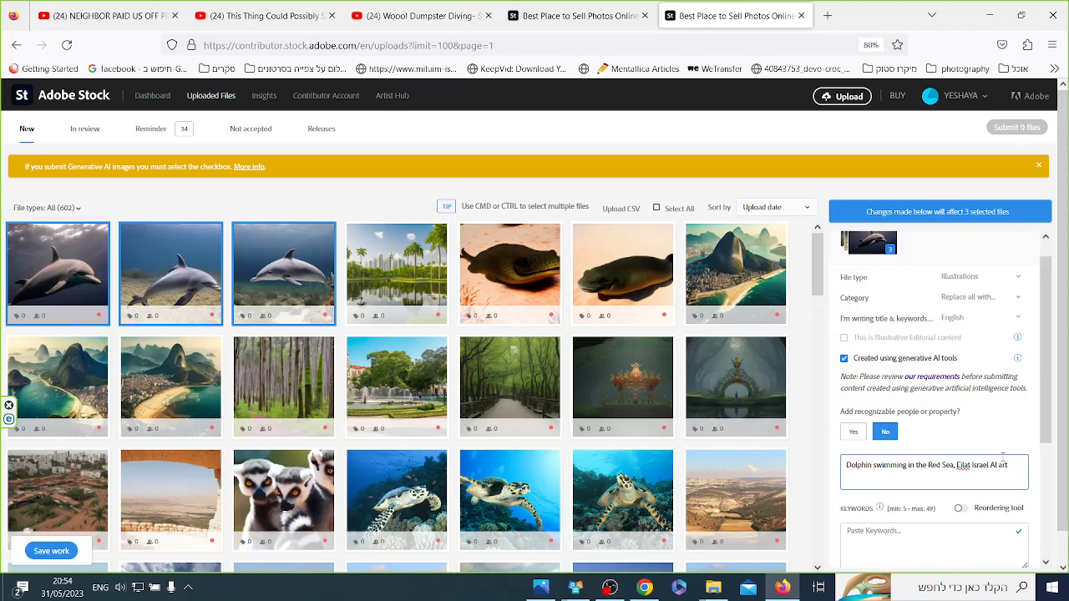
{"action": "mouse_move", "coordinate": [997, 409]}
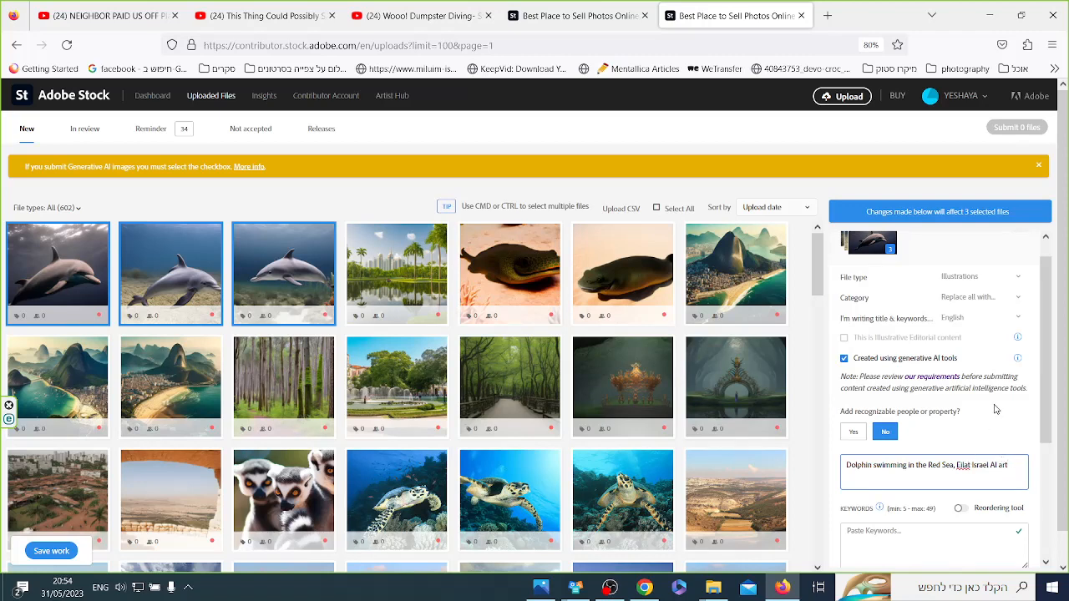
{"action": "scroll", "scroll_direction": "down", "scroll_amount": 3}
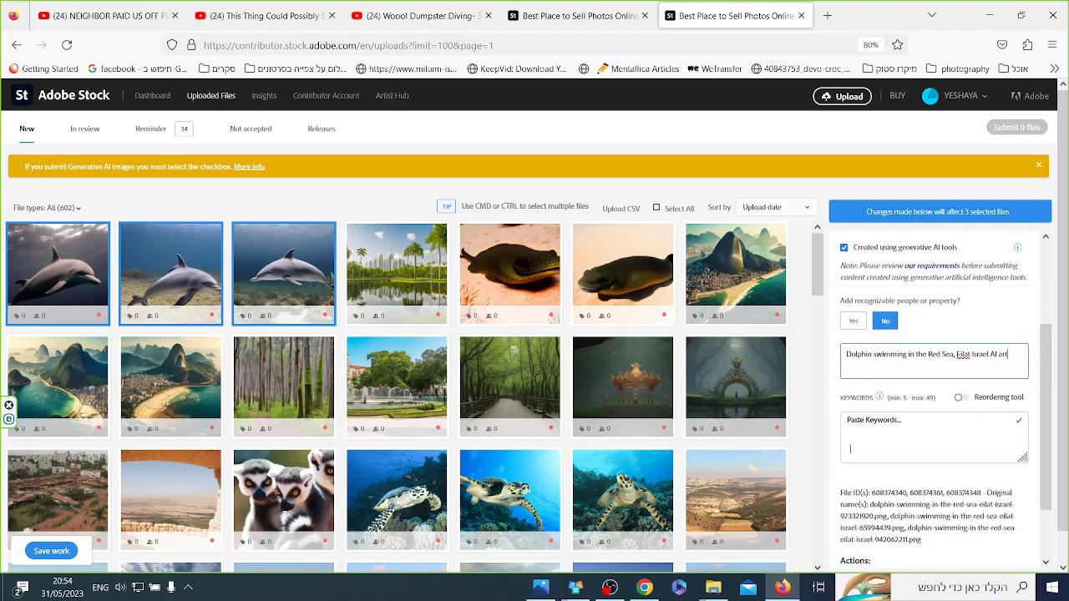
Paste the dolphin keywords (pacific, red sea, sweet, deep, diver, sea…)
{"action": "left_click", "coordinate": [961, 396]}
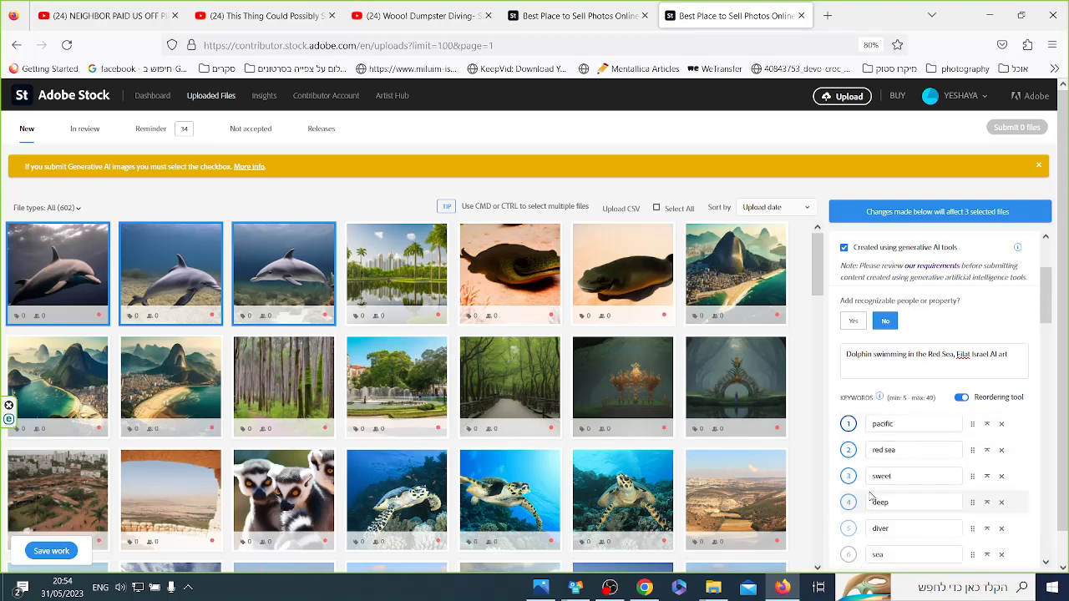
{"action": "scroll", "scroll_direction": "down", "scroll_amount": 3}
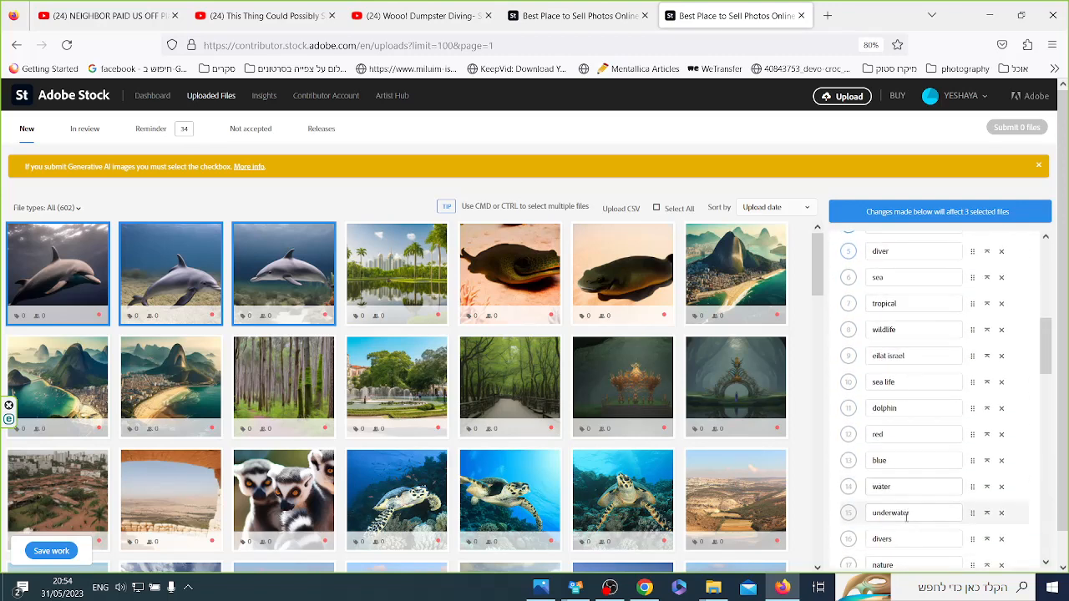
{"action": "scroll", "scroll_direction": "up", "scroll_amount": 3}
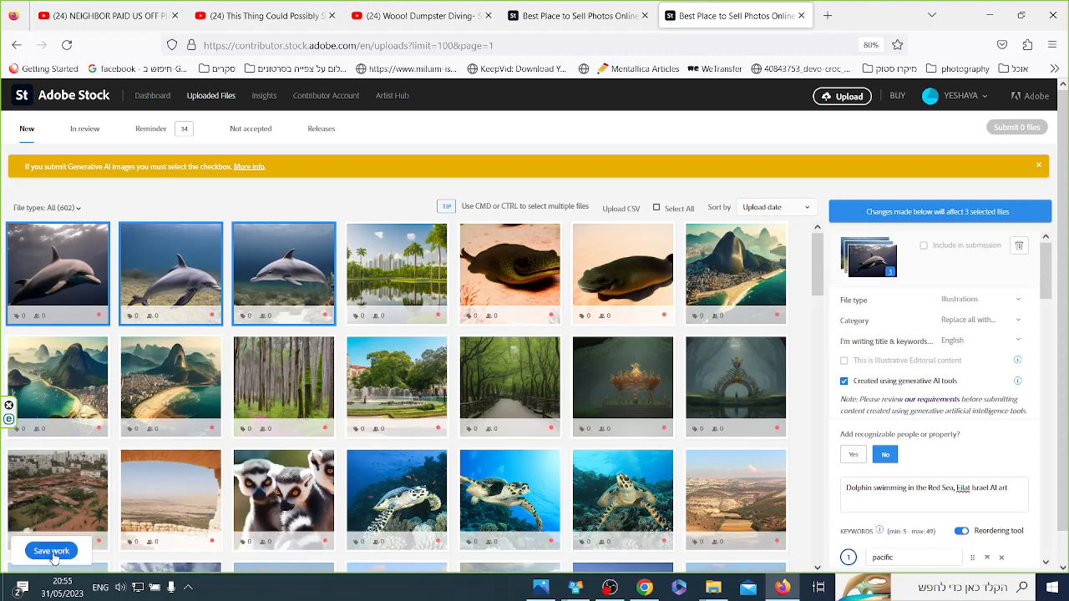
Save work, submit the two dolphin files, and open the In review tab
{"action": "left_click", "coordinate": [51, 550]}
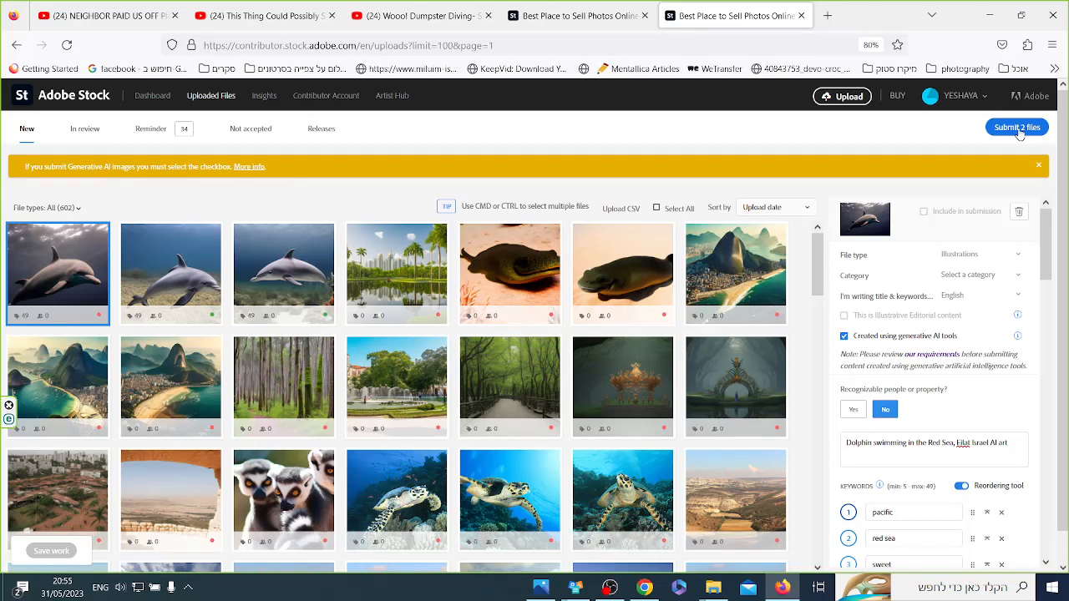
{"action": "left_click", "coordinate": [1017, 127]}
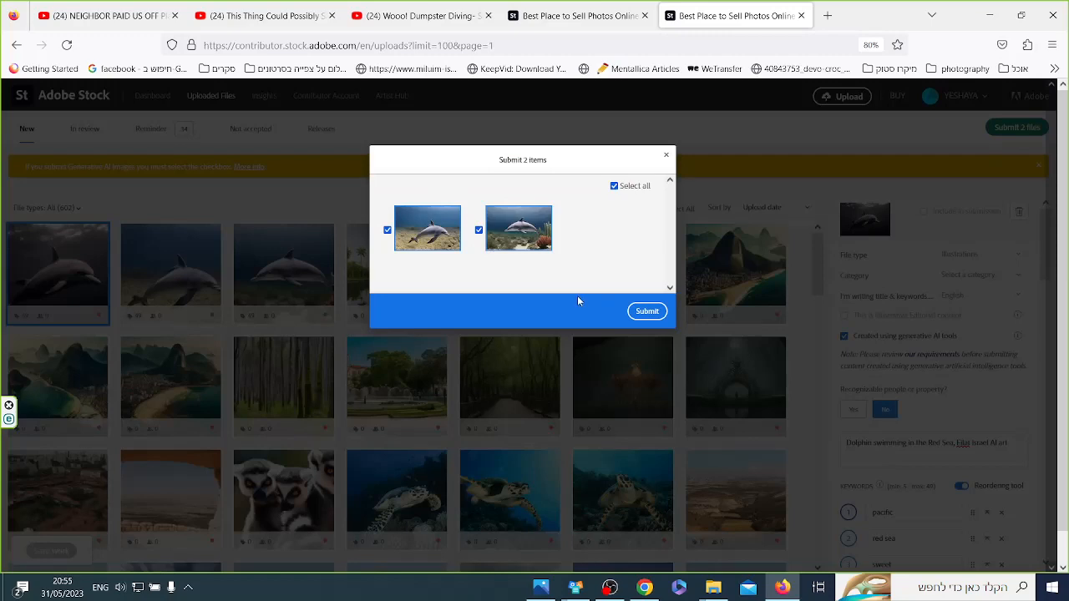
{"action": "left_click", "coordinate": [647, 311]}
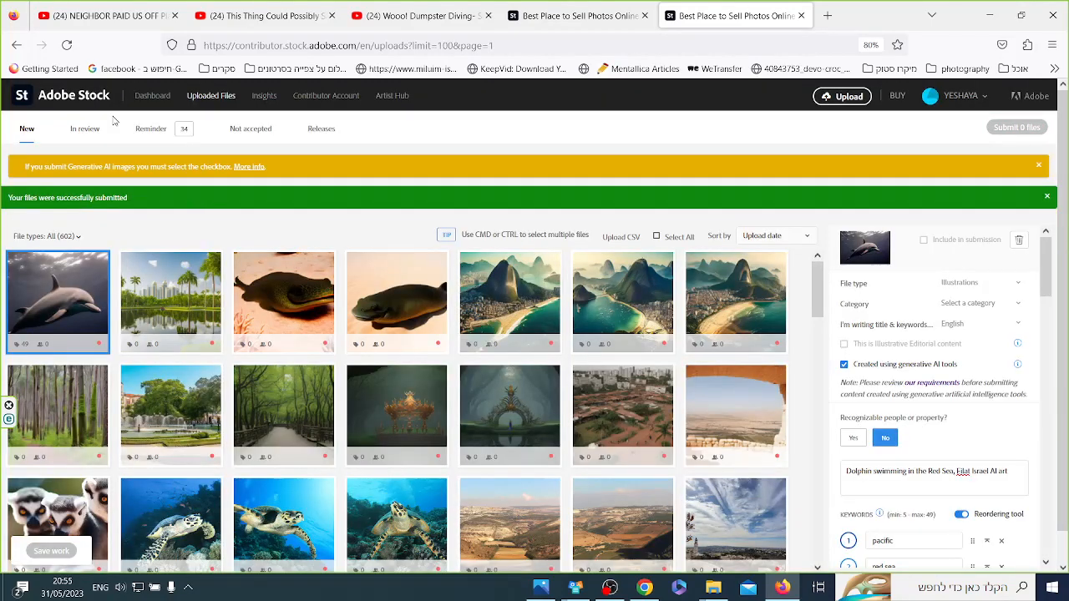
{"action": "left_click", "coordinate": [84, 128]}
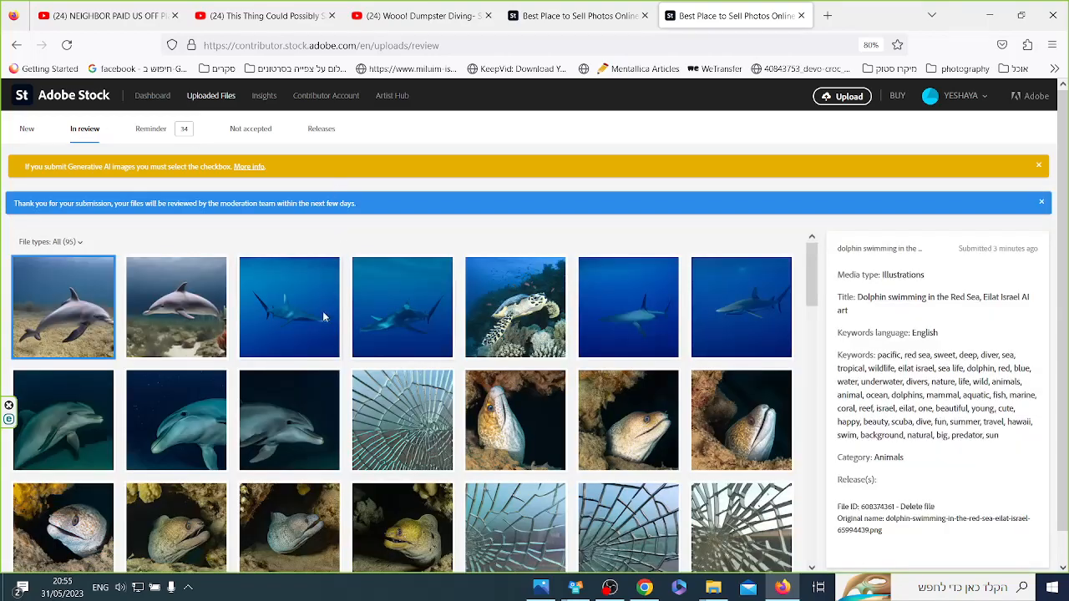
{"action": "scroll", "scroll_direction": "down", "scroll_amount": 3}
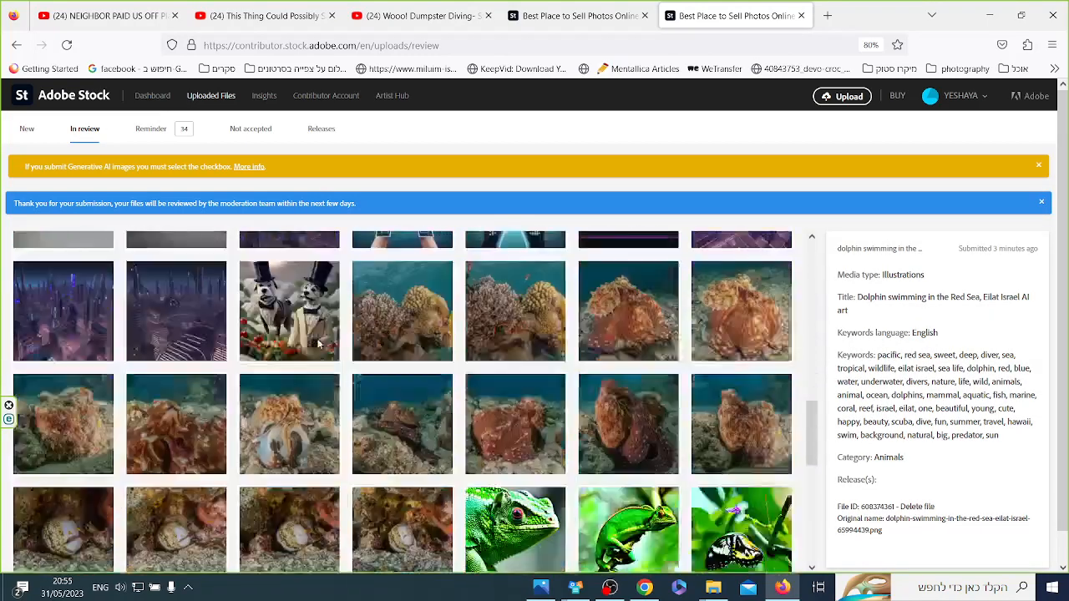
{"action": "scroll", "scroll_direction": "up", "scroll_amount": 3}
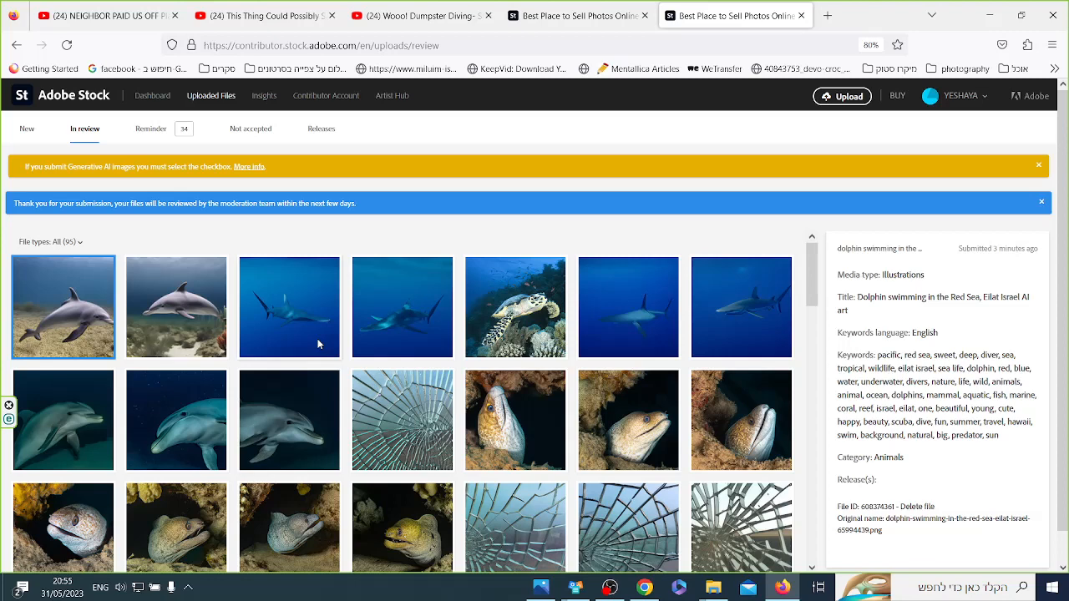
{"action": "mouse_move", "coordinate": [328, 292]}
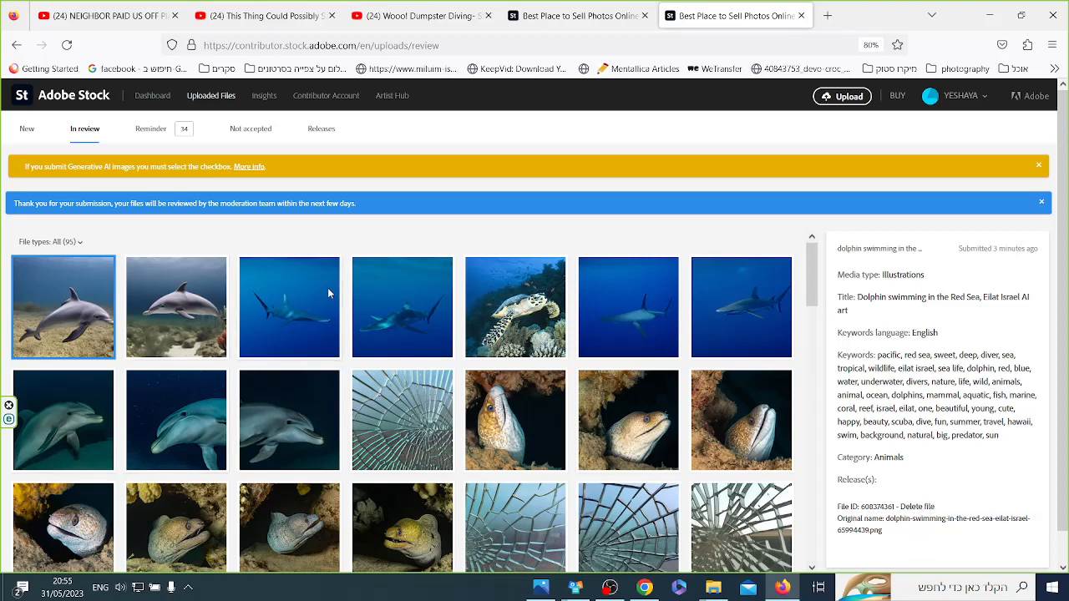
{"action": "mouse_move", "coordinate": [129, 124]}
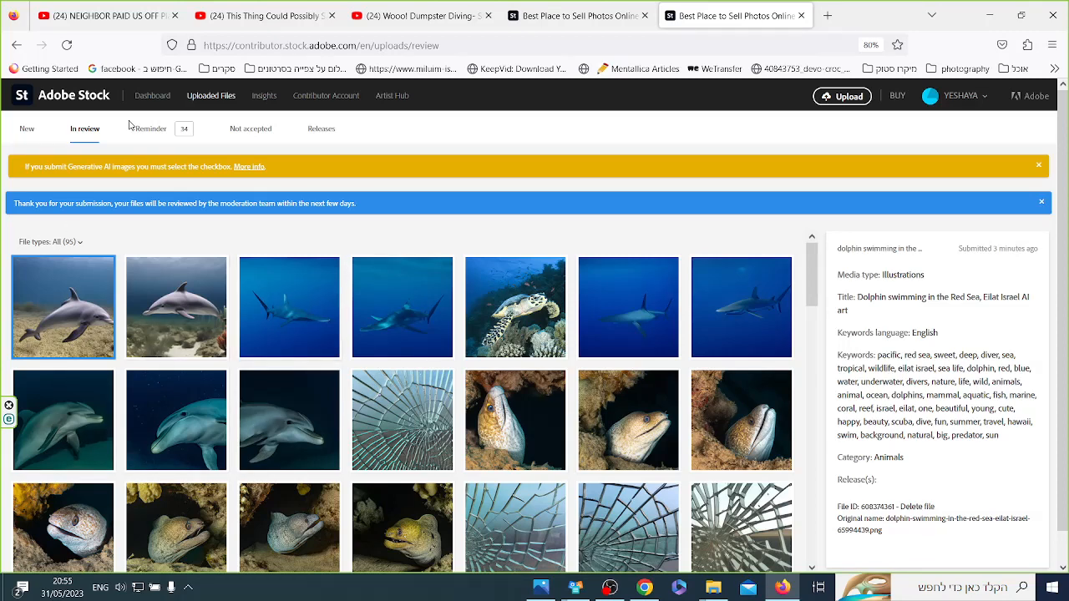